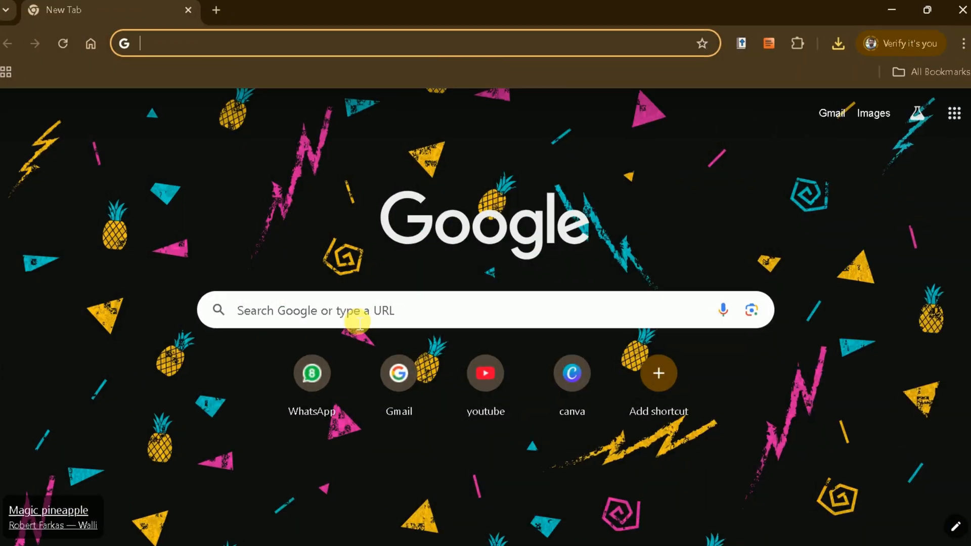
Search Google for 'Grok ai' and open grok.com from the results.
{"action": "type", "text": "Grok ai"}
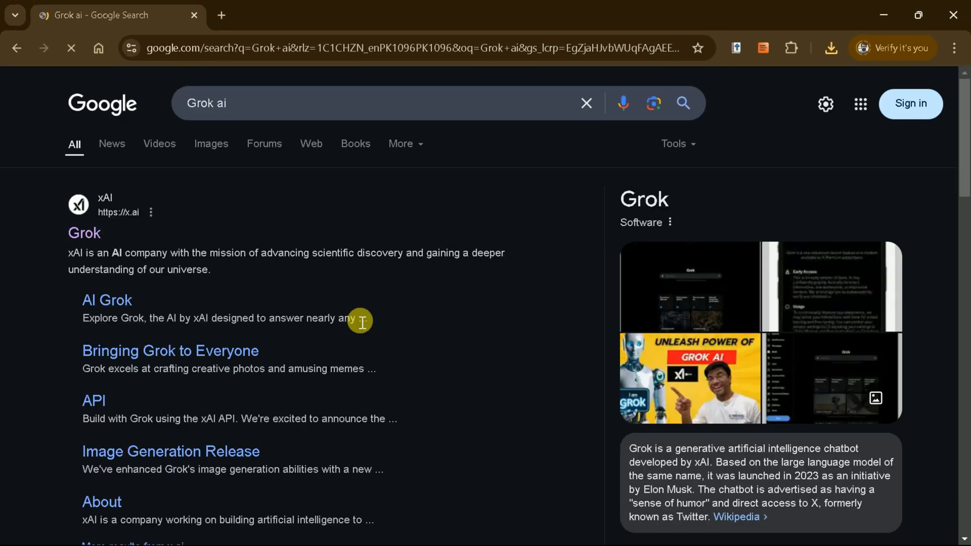
{"action": "left_click", "coordinate": [85, 232]}
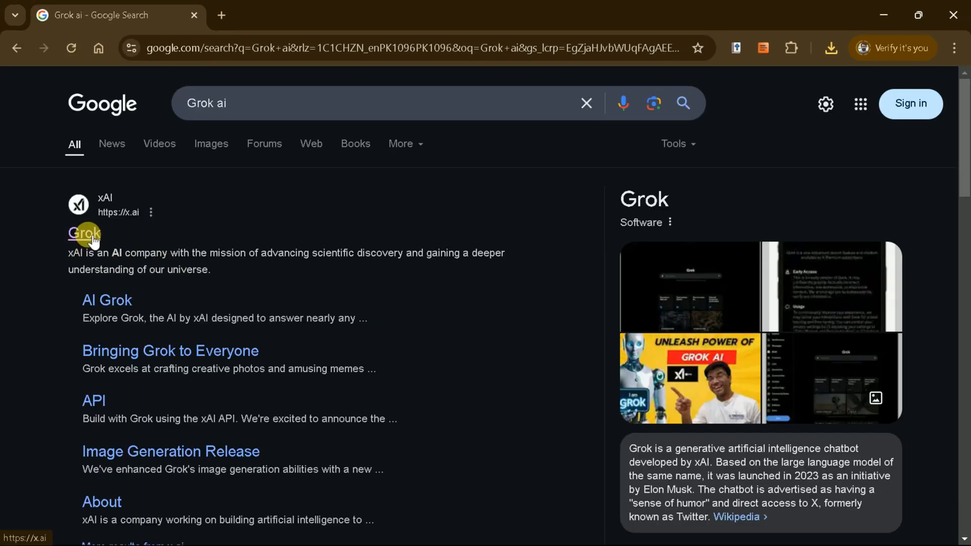
{"action": "left_click", "coordinate": [85, 234]}
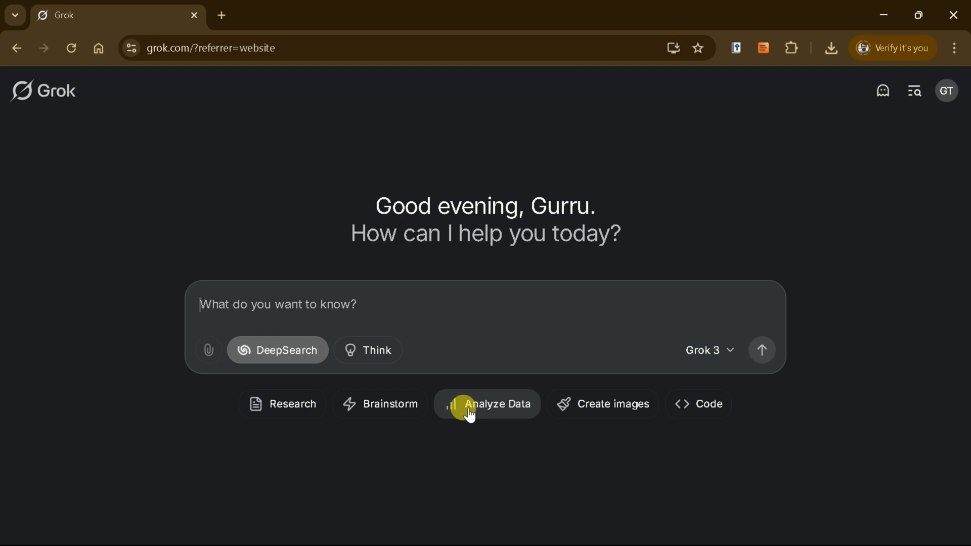
{"action": "mouse_move", "coordinate": [650, 414]}
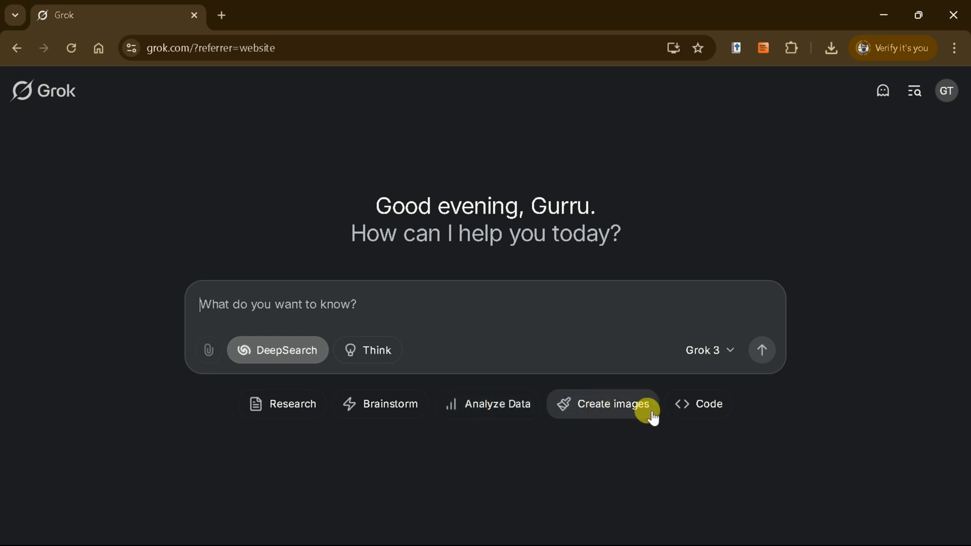
{"action": "left_click", "coordinate": [709, 350]}
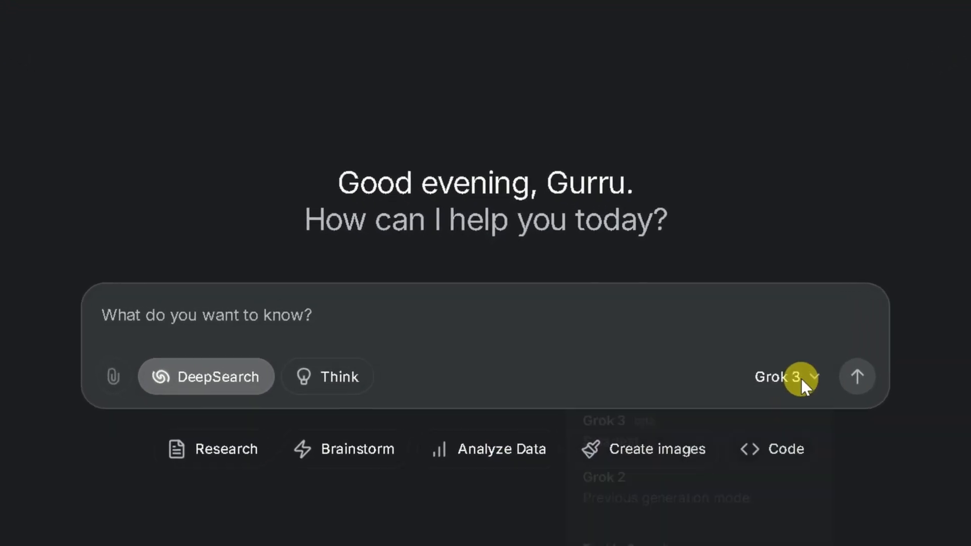
{"action": "left_click", "coordinate": [786, 376]}
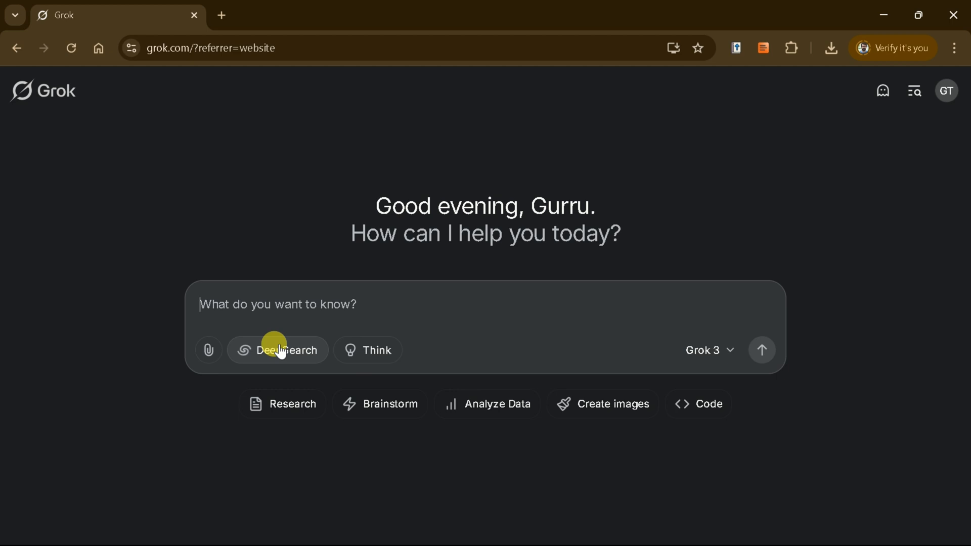
{"action": "mouse_move", "coordinate": [320, 361]}
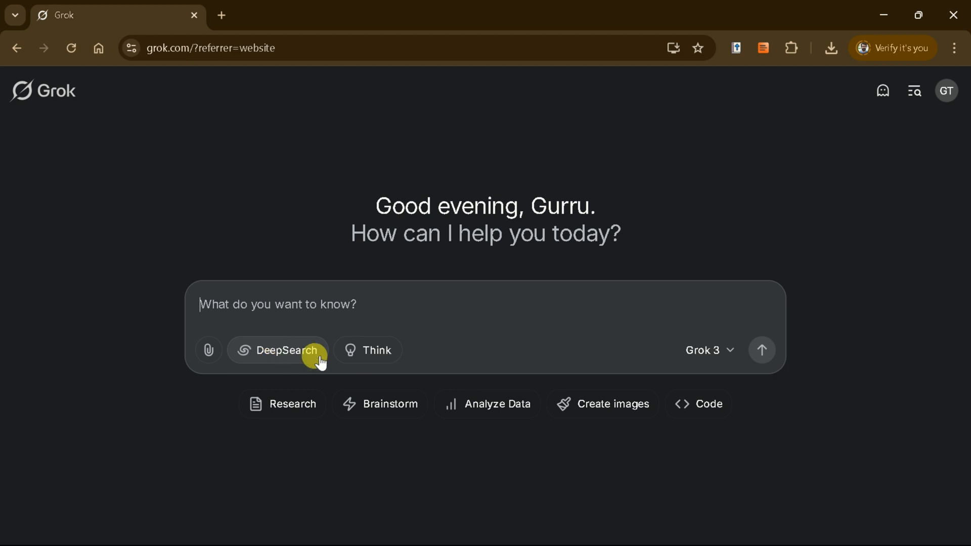
{"action": "mouse_move", "coordinate": [285, 342]}
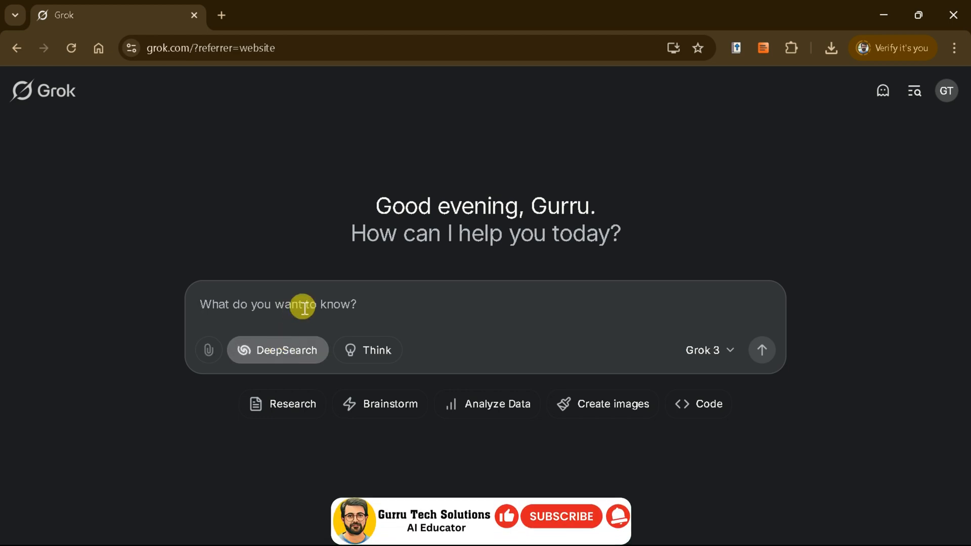
Request a literature review on 'The Impact of AI in Education' with APA 7th citations, under 500 words.
{"action": "left_click", "coordinate": [278, 304]}
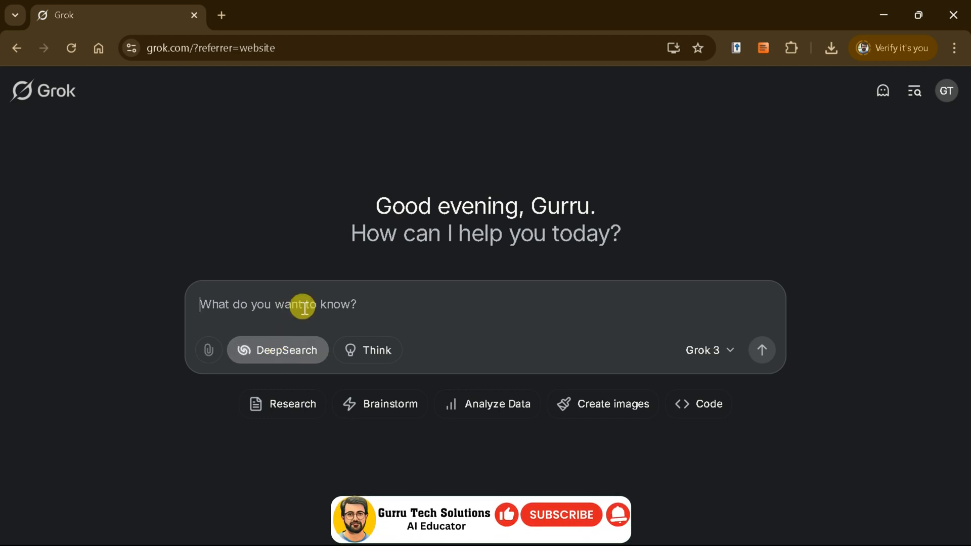
{"action": "type", "text": "Write a literature review"}
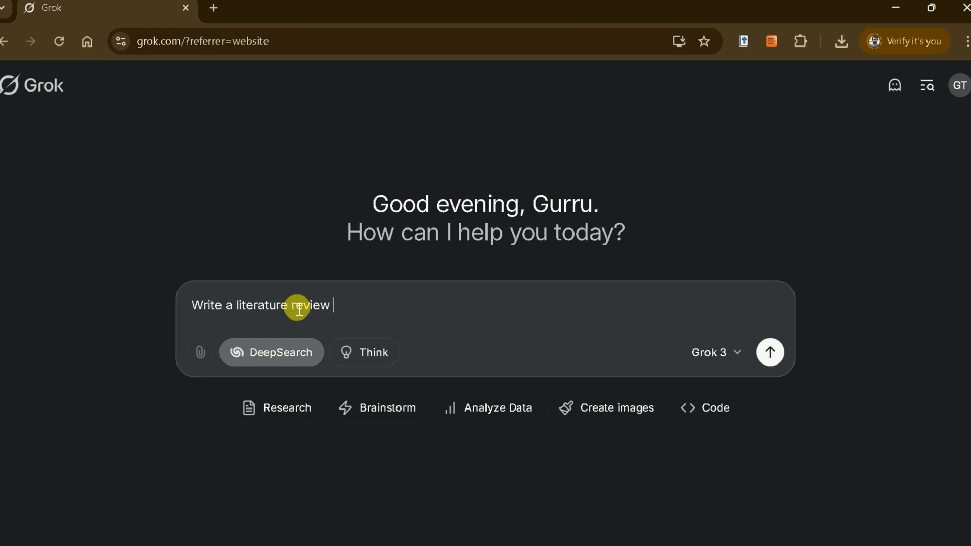
{"action": "type", "text": "around \"The Impact of"}
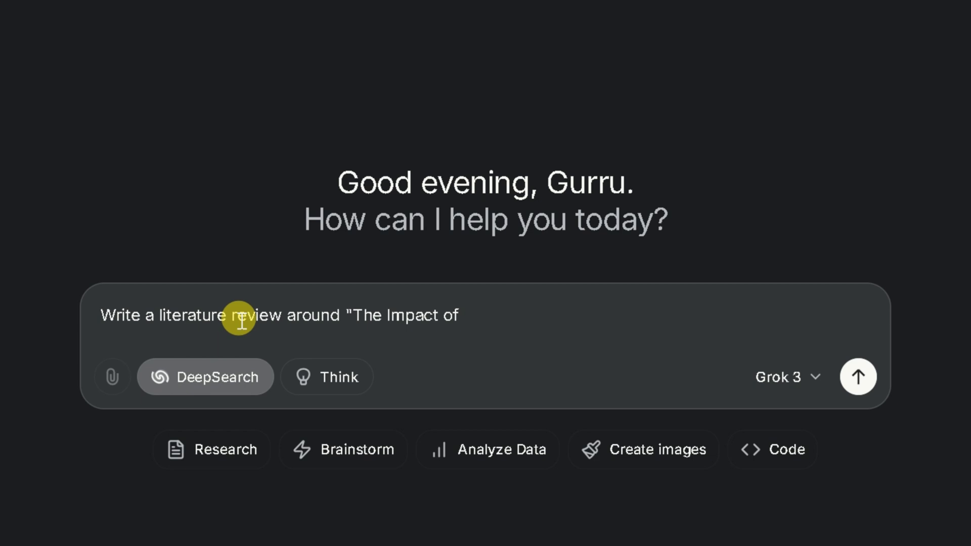
{"action": "type", "text": "AI in Education\". Please cite"}
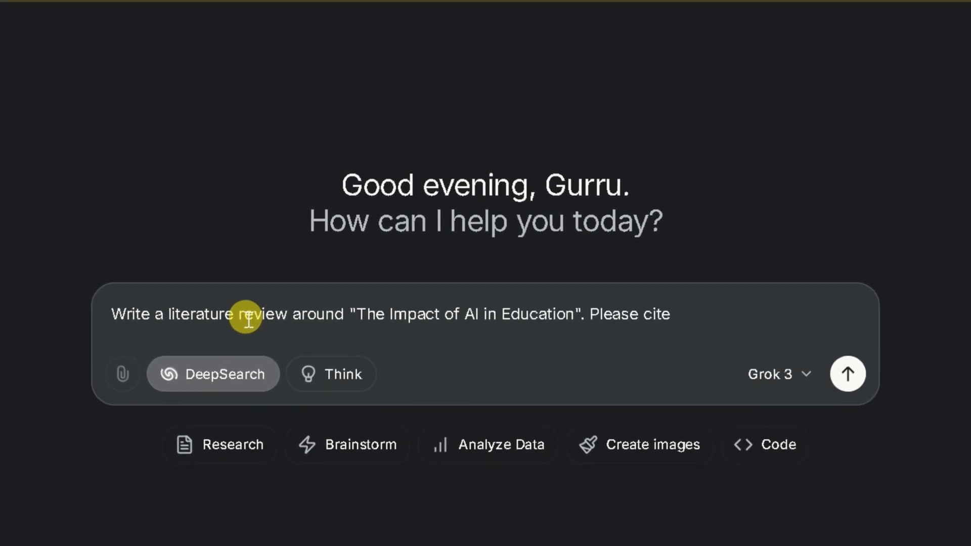
{"action": "type", "text": "recent studies from top academic journals and these citation"}
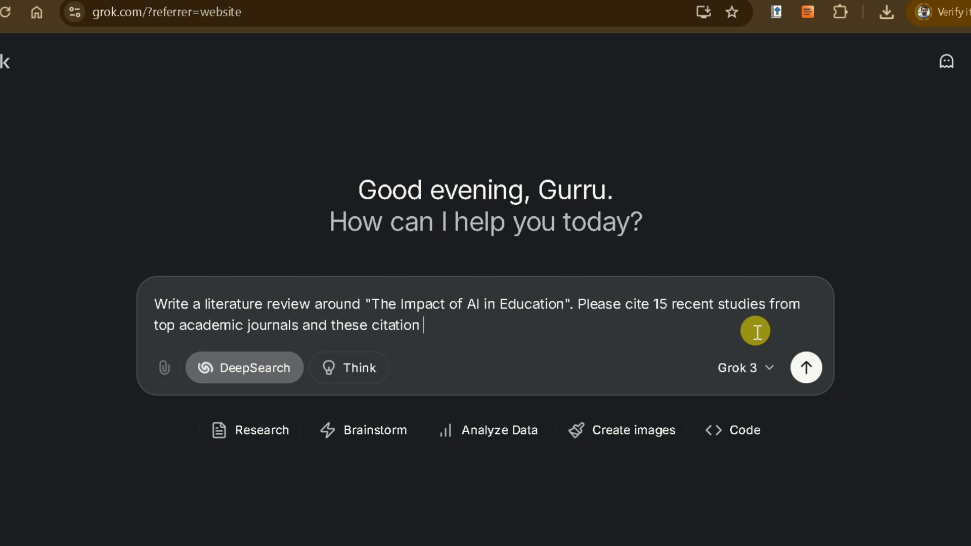
{"action": "type", "text": "and reference should follow APA 7th"}
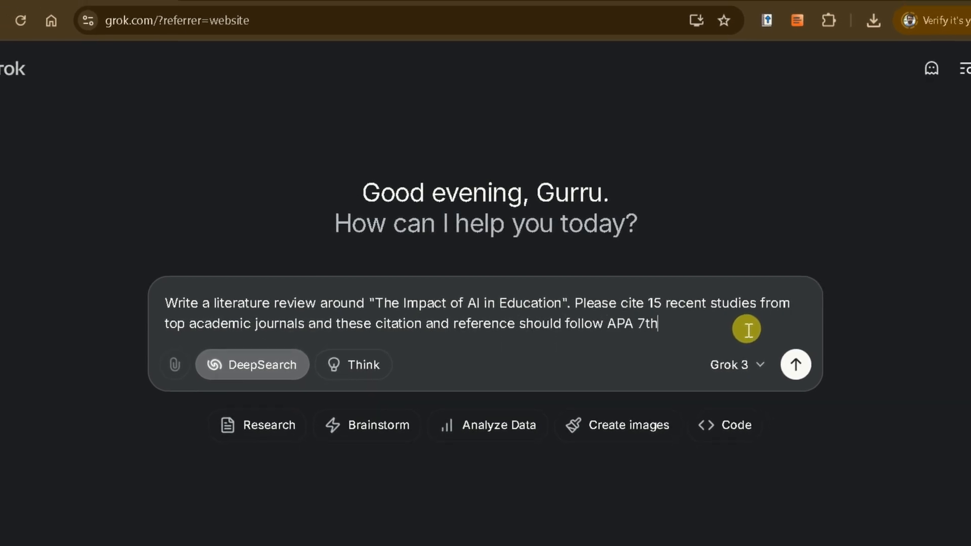
{"action": "type", "text": "edition style."}
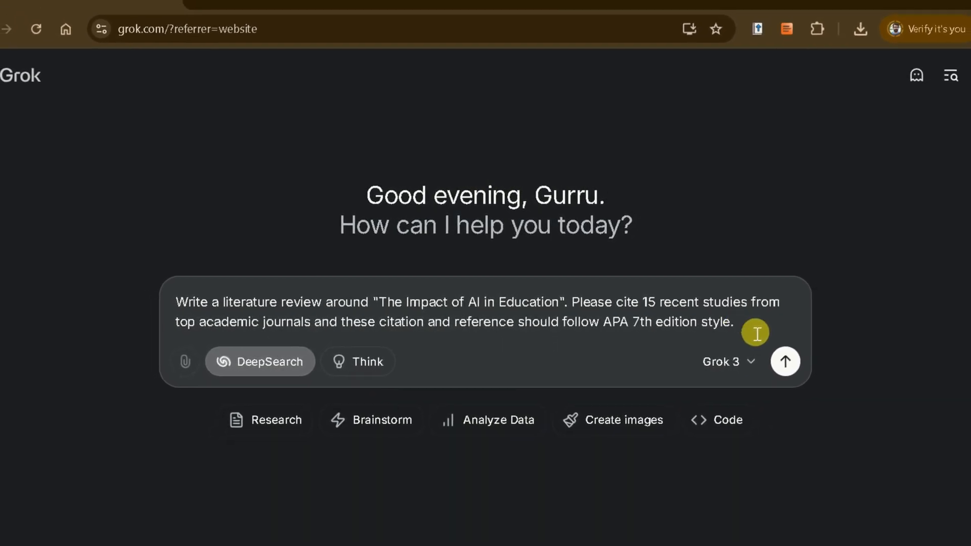
{"action": "type", "text": "The literature review should not exceed 500 words."}
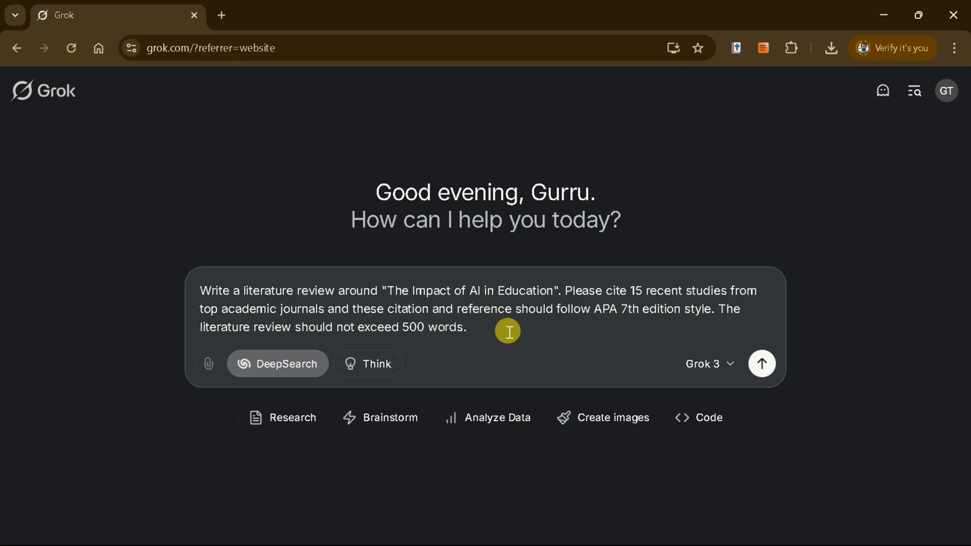
{"action": "left_click", "coordinate": [762, 363]}
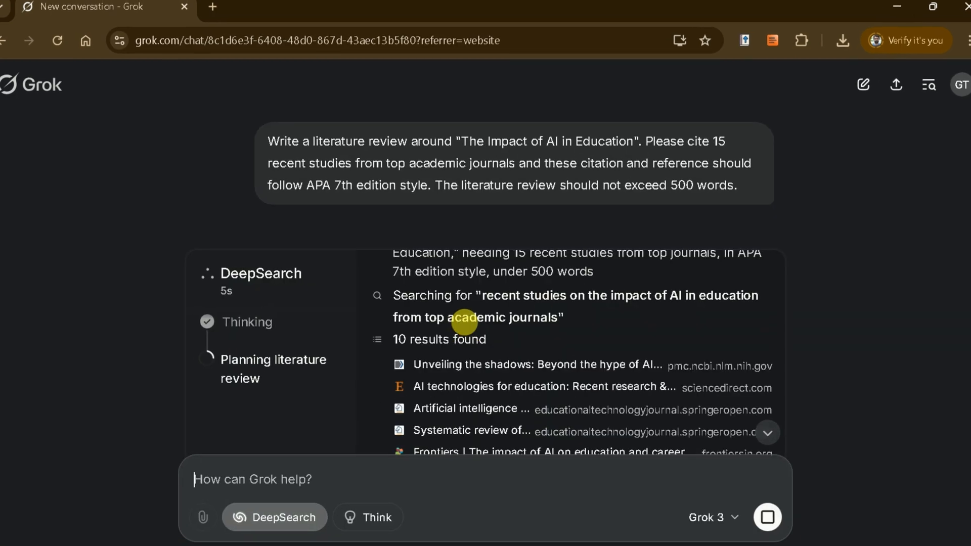
Follow DeepSearch to completion and show the '69 web pages' source list.
{"action": "scroll", "scroll_direction": "down", "scroll_amount": 3}
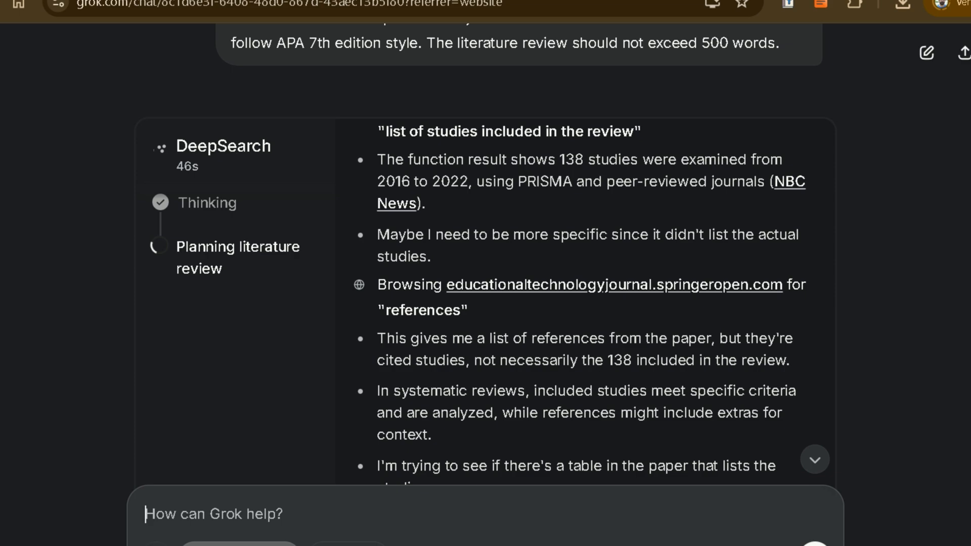
{"action": "scroll", "scroll_direction": "down", "scroll_amount": 3}
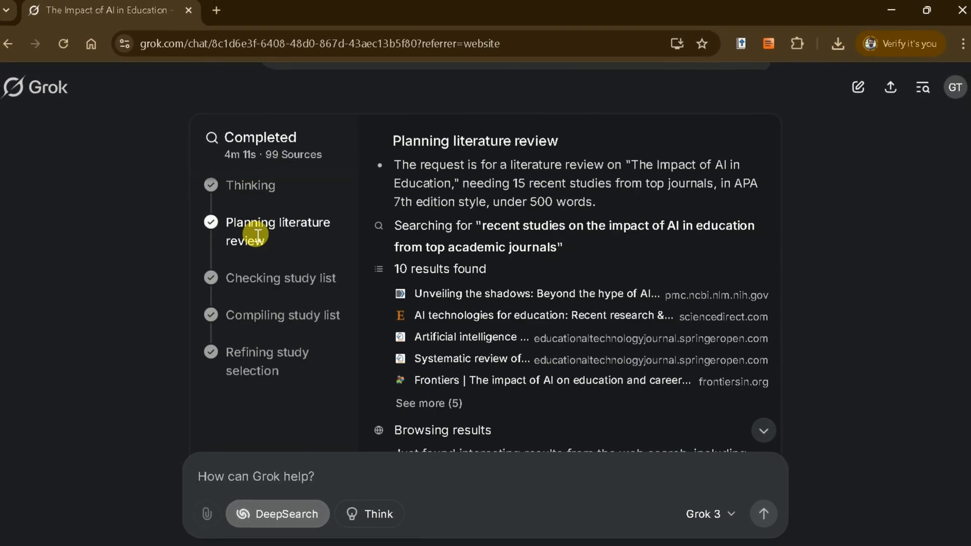
{"action": "scroll", "scroll_direction": "down", "scroll_amount": 3}
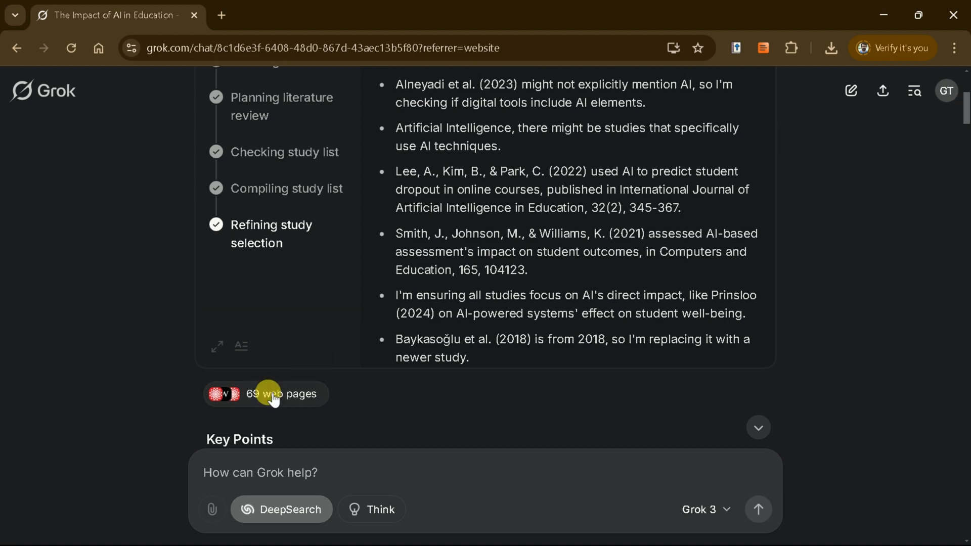
{"action": "left_click", "coordinate": [273, 393]}
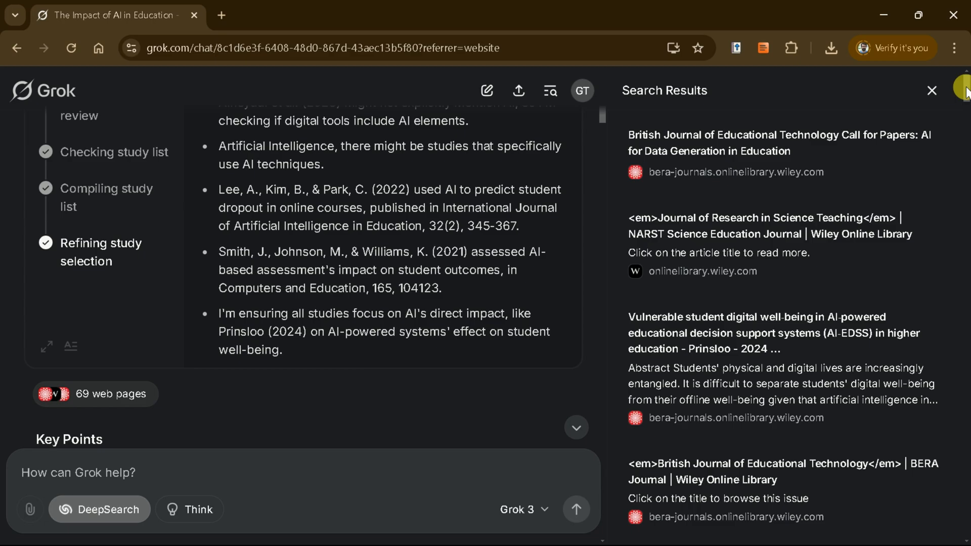
{"action": "scroll", "scroll_direction": "down", "scroll_amount": 3}
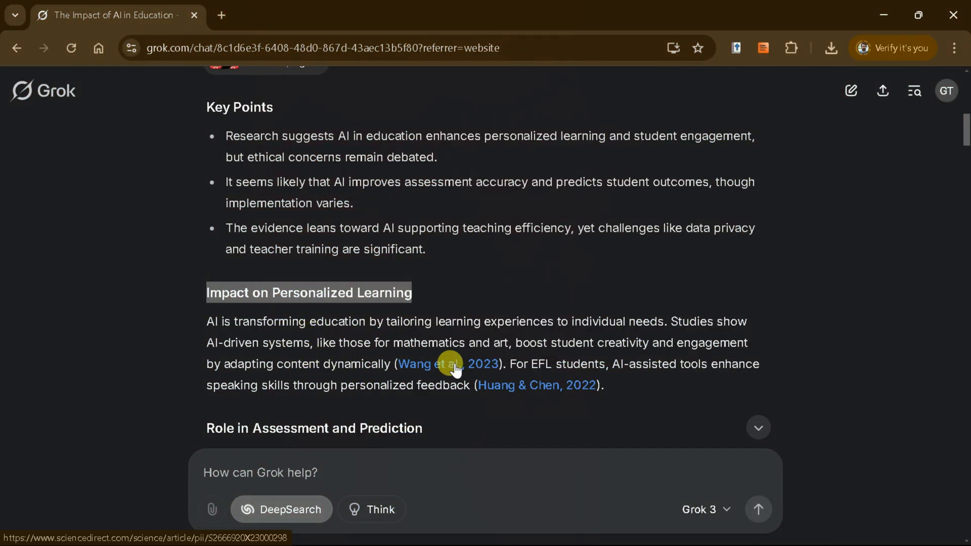
Read through the AI-in-education review and its table of analyzed studies.
{"action": "scroll", "scroll_direction": "down", "scroll_amount": 3}
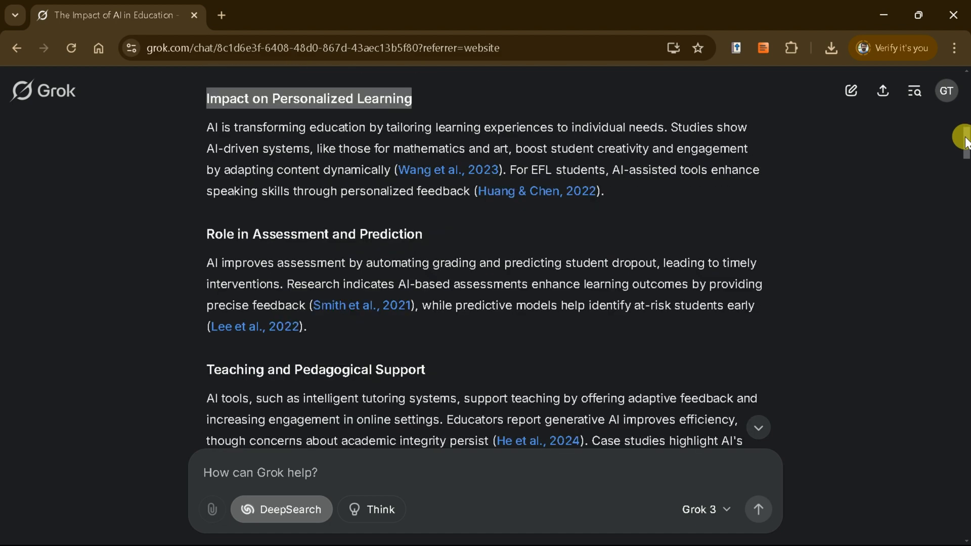
{"action": "scroll", "scroll_direction": "down", "scroll_amount": 3}
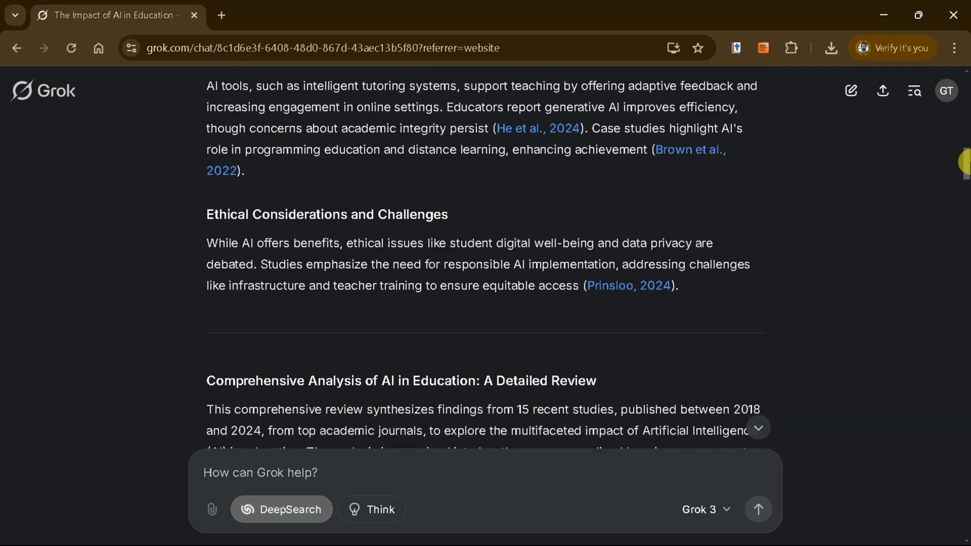
{"action": "scroll", "scroll_direction": "down", "scroll_amount": 3}
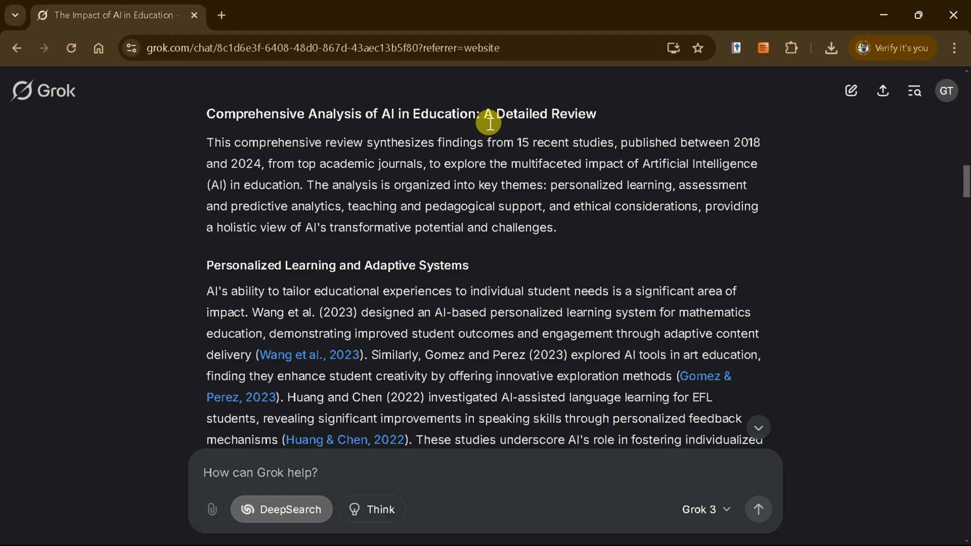
{"action": "scroll", "scroll_direction": "down", "scroll_amount": 3}
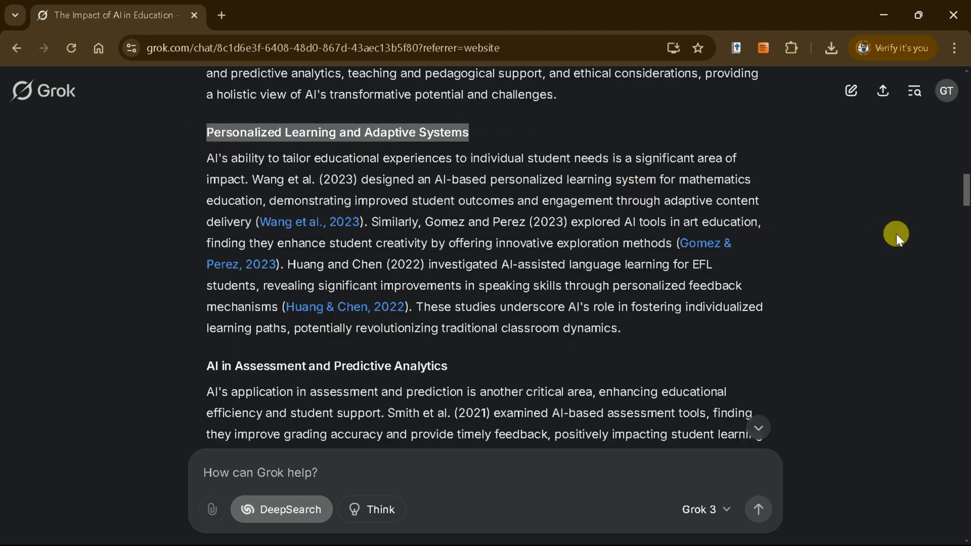
{"action": "scroll", "scroll_direction": "down", "scroll_amount": 3}
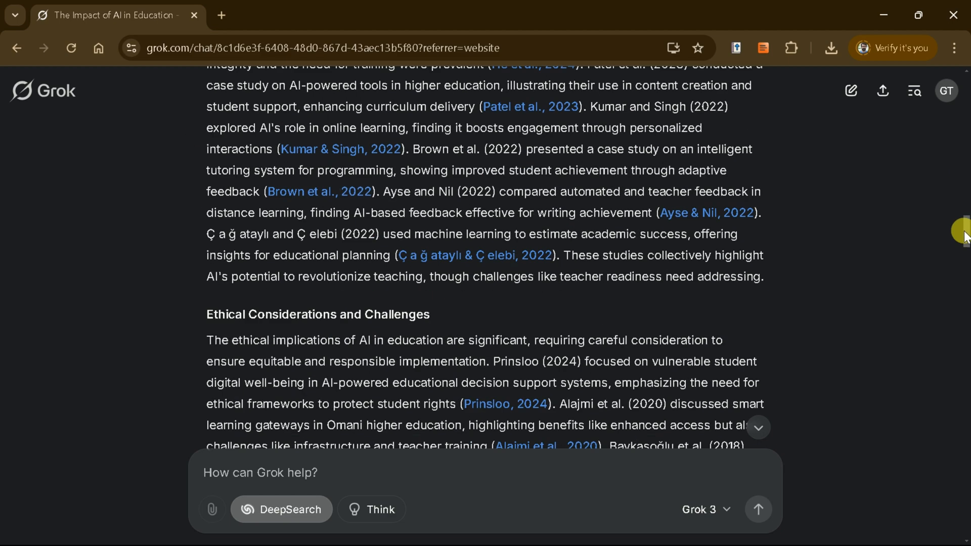
{"action": "scroll", "scroll_direction": "down", "scroll_amount": 3}
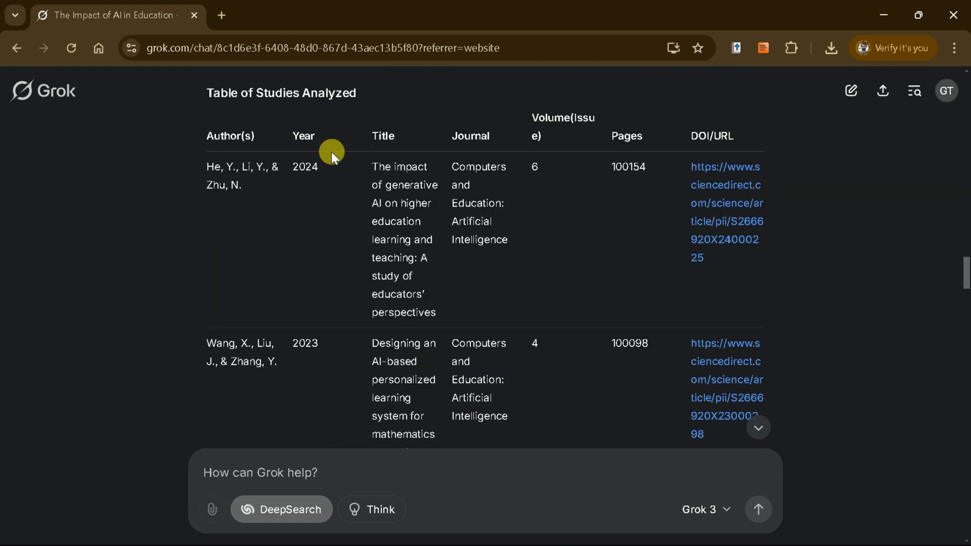
{"action": "mouse_move", "coordinate": [452, 192]}
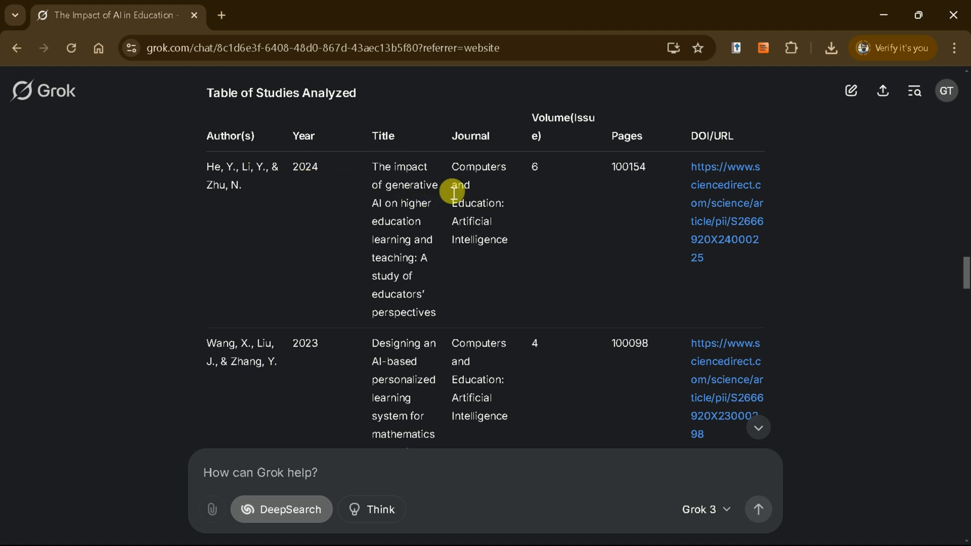
{"action": "mouse_move", "coordinate": [661, 193]}
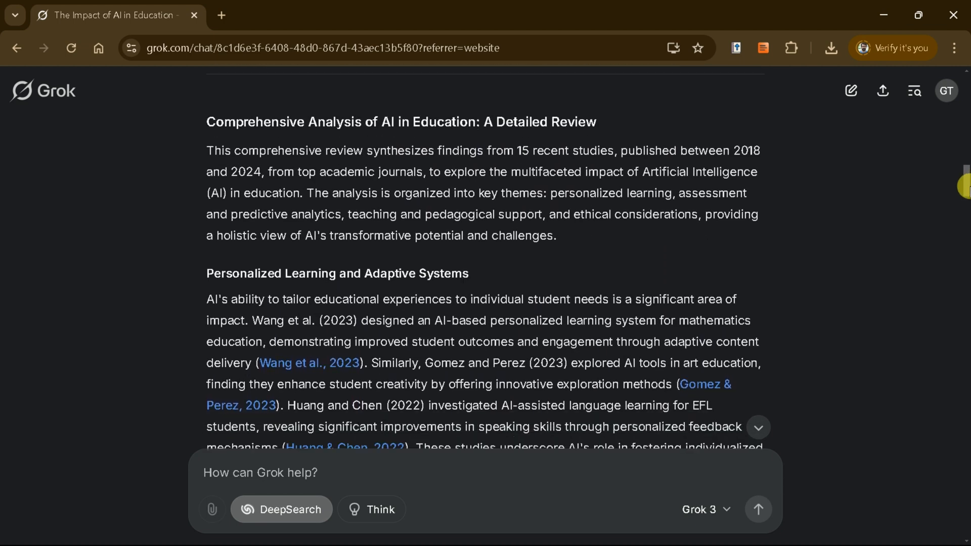
{"action": "scroll", "scroll_direction": "down", "scroll_amount": 3}
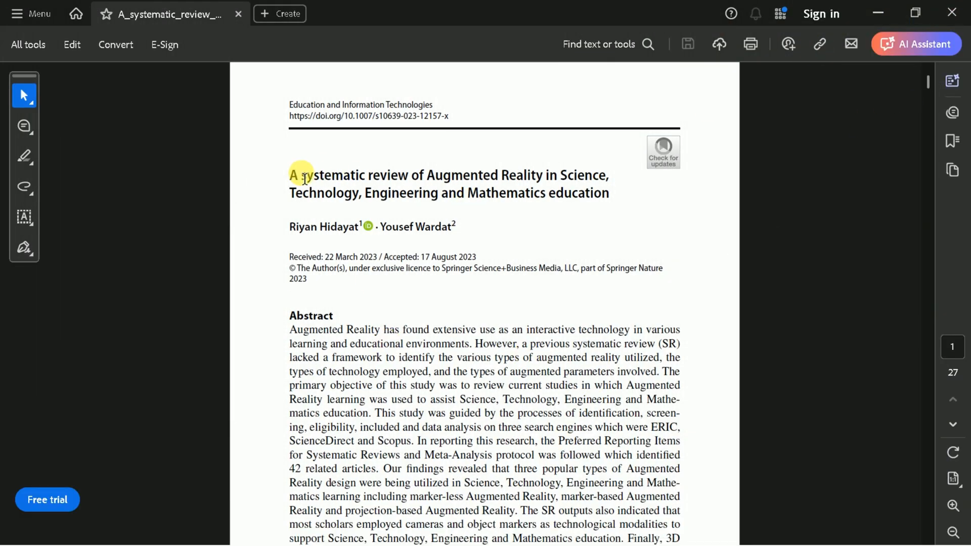
{"action": "left_click_drag", "start_coordinate": [298, 174], "coordinate": [604, 193]}
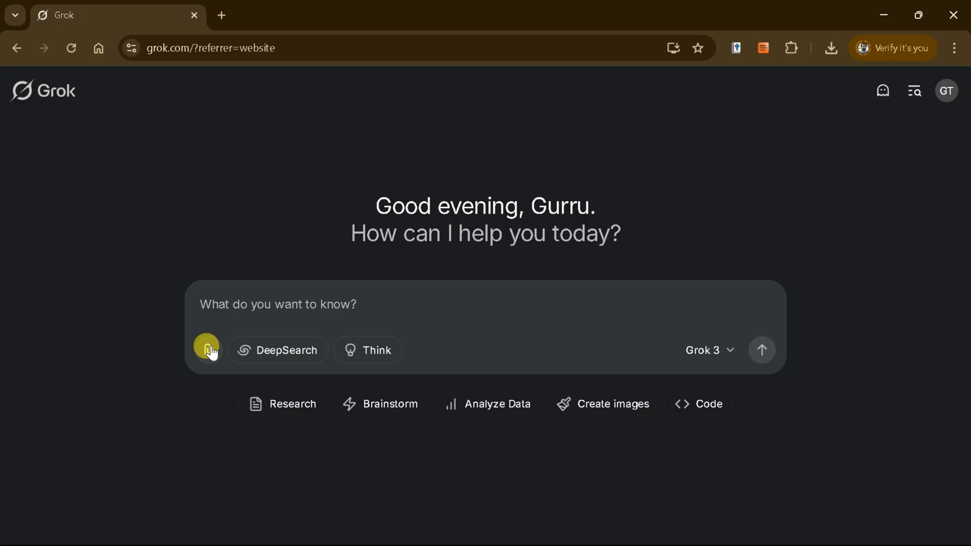
Attach the AR review PDF and ask 'Please summarize the provided paper.'.
{"action": "left_click", "coordinate": [207, 349]}
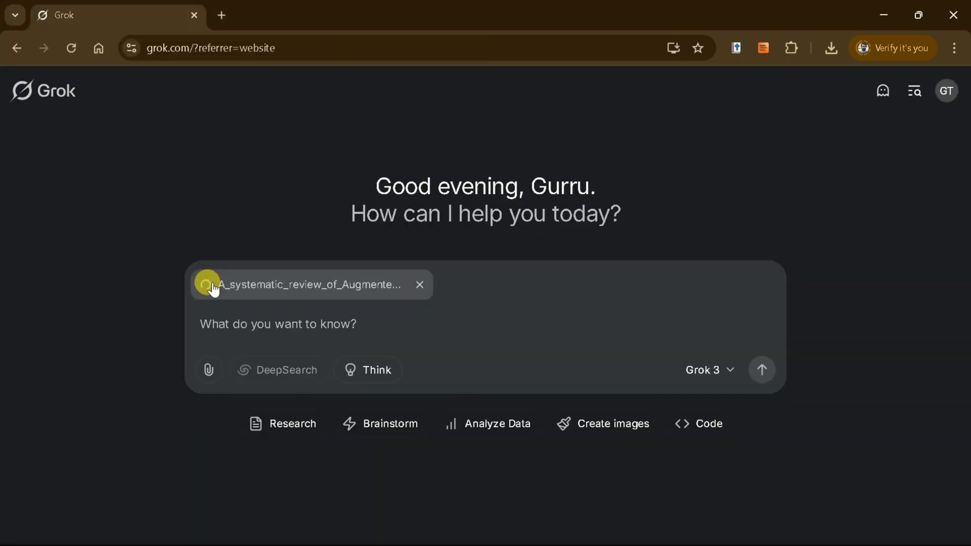
{"action": "left_click", "coordinate": [276, 324]}
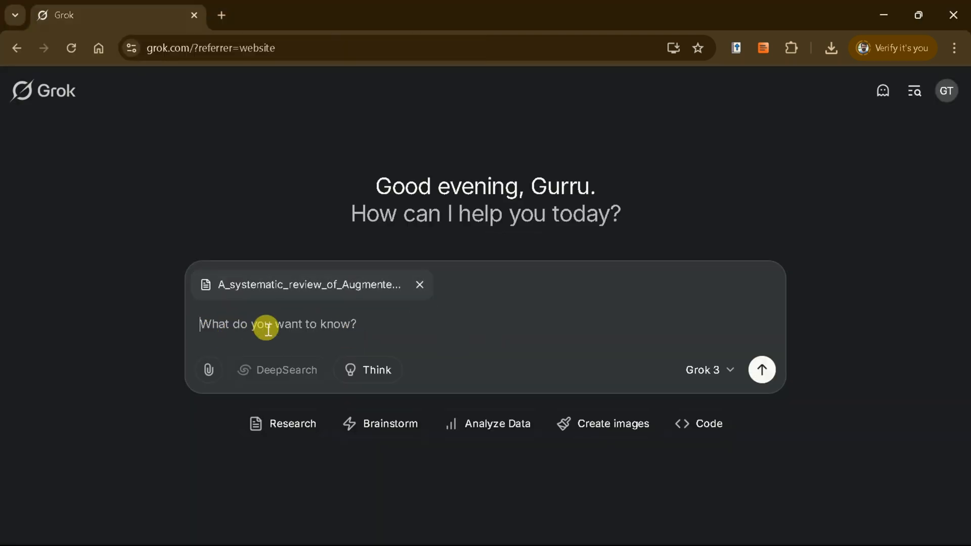
{"action": "type", "text": "Please summarize the provided paper."}
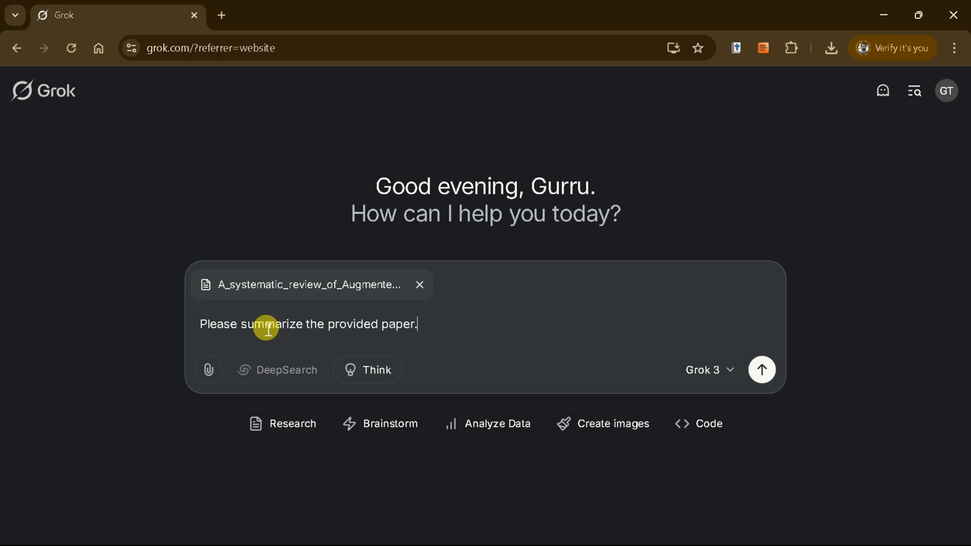
{"action": "left_click", "coordinate": [761, 369]}
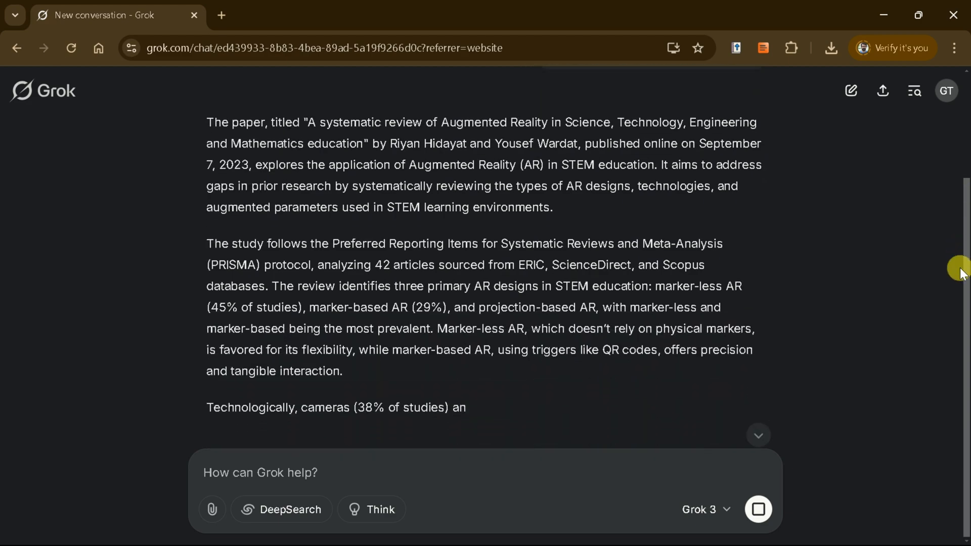
Scroll through Grok's summary of the AR in STEM education paper.
{"action": "scroll", "scroll_direction": "down", "scroll_amount": 3}
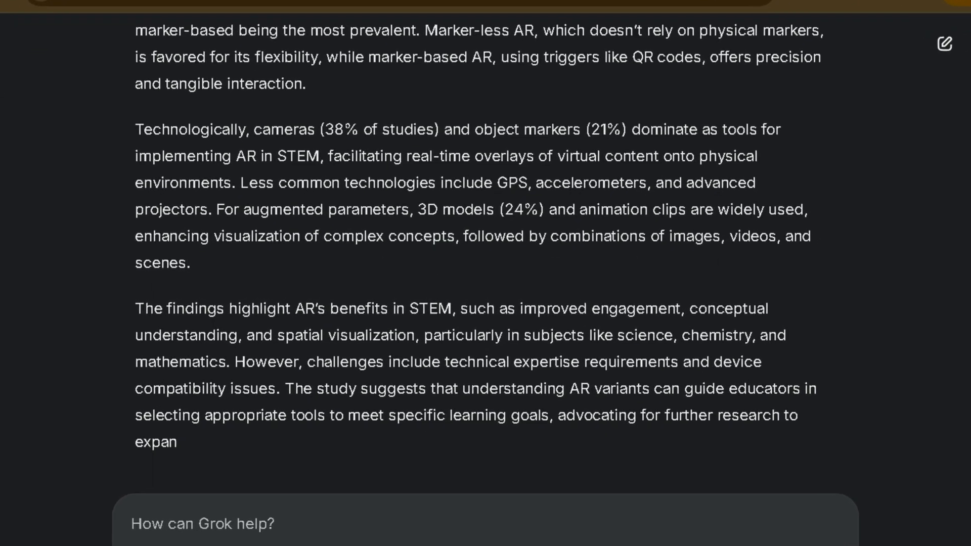
{"action": "scroll", "scroll_direction": "down", "scroll_amount": 3}
{"action": "type", "text": "Please highligh"}
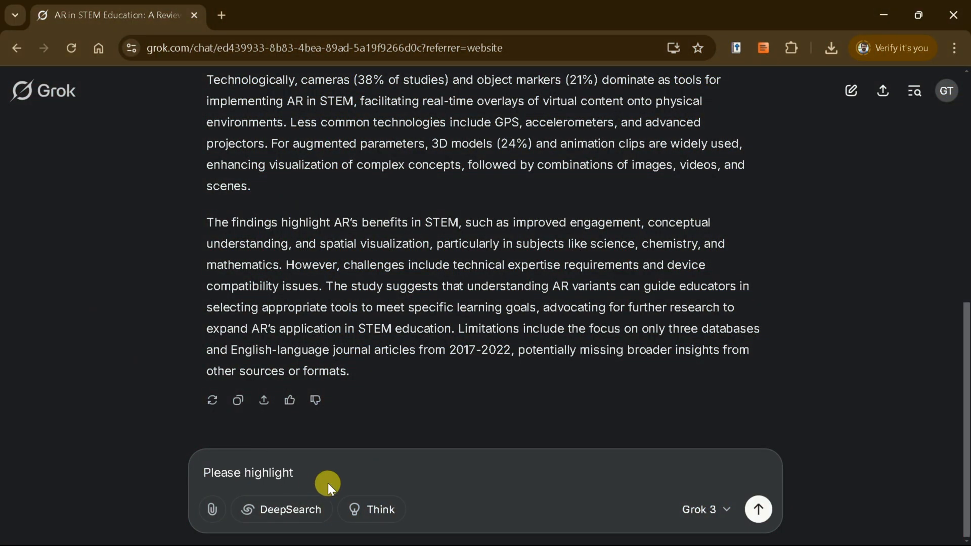
Ask for the paper's key takeaways and read the seven numbered points.
{"action": "type", "text": "the key takeaww"}
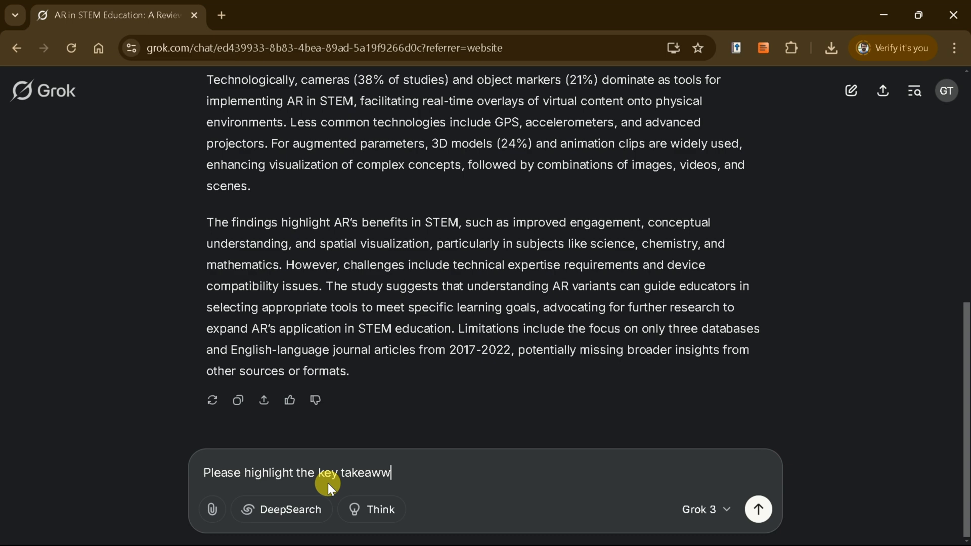
{"action": "left_click", "coordinate": [758, 509]}
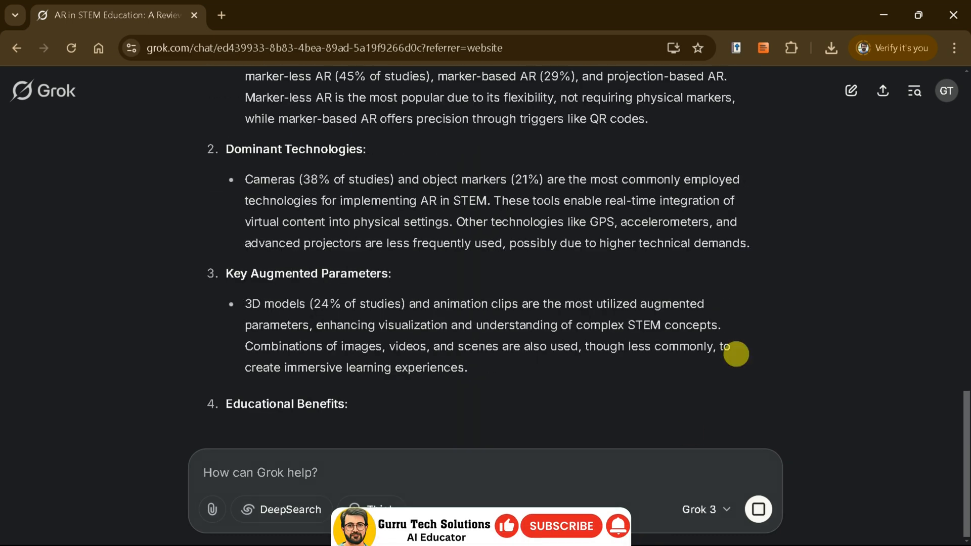
{"action": "scroll", "scroll_direction": "down", "scroll_amount": 3}
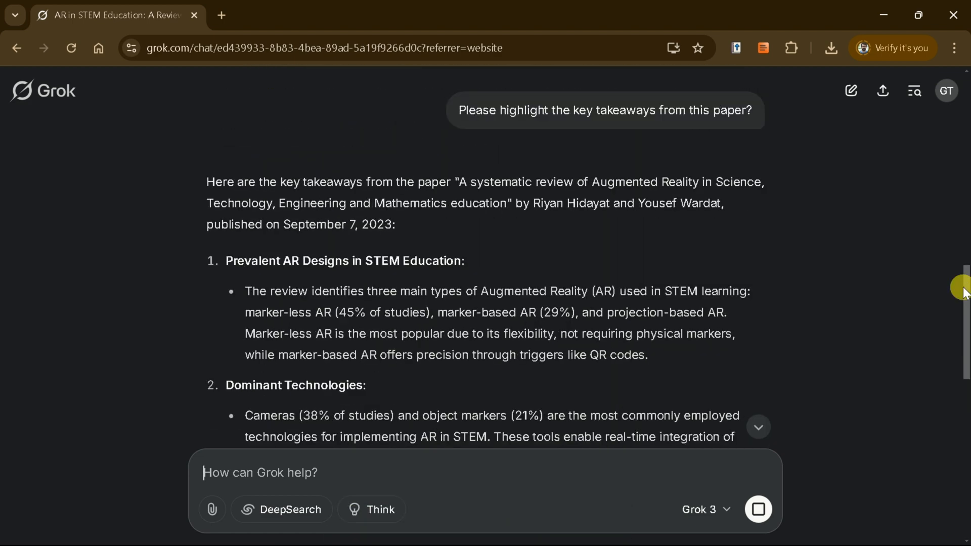
{"action": "scroll", "scroll_direction": "down", "scroll_amount": 3}
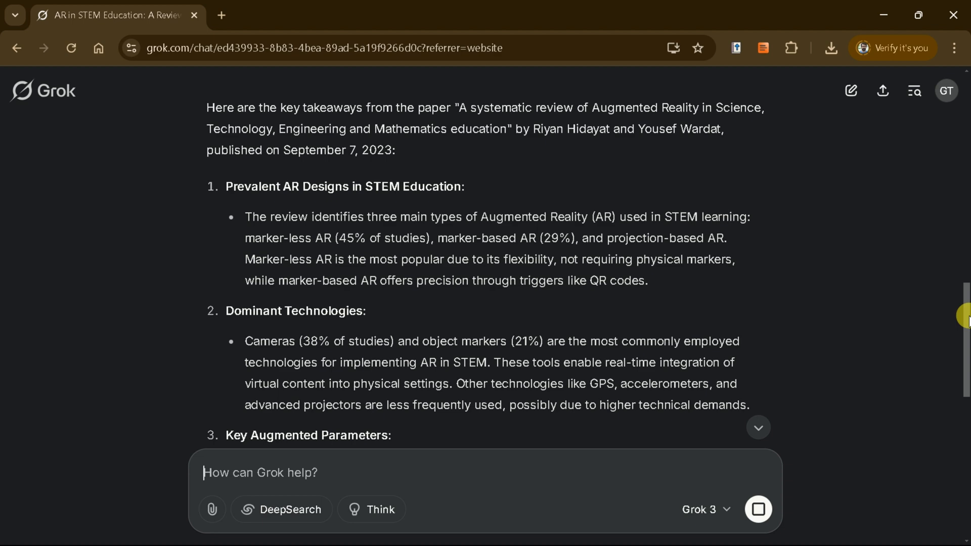
{"action": "scroll", "scroll_direction": "down", "scroll_amount": 3}
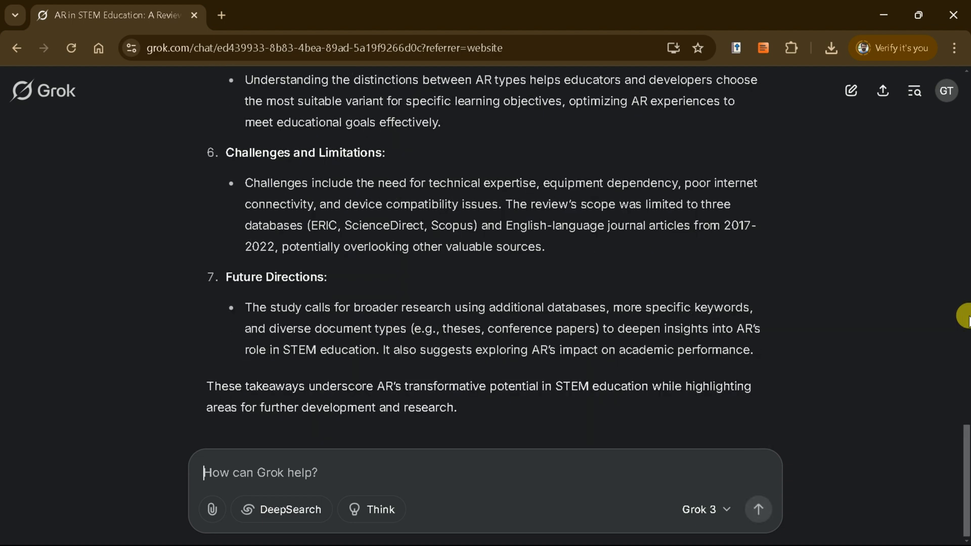
{"action": "scroll", "scroll_direction": "down", "scroll_amount": 3}
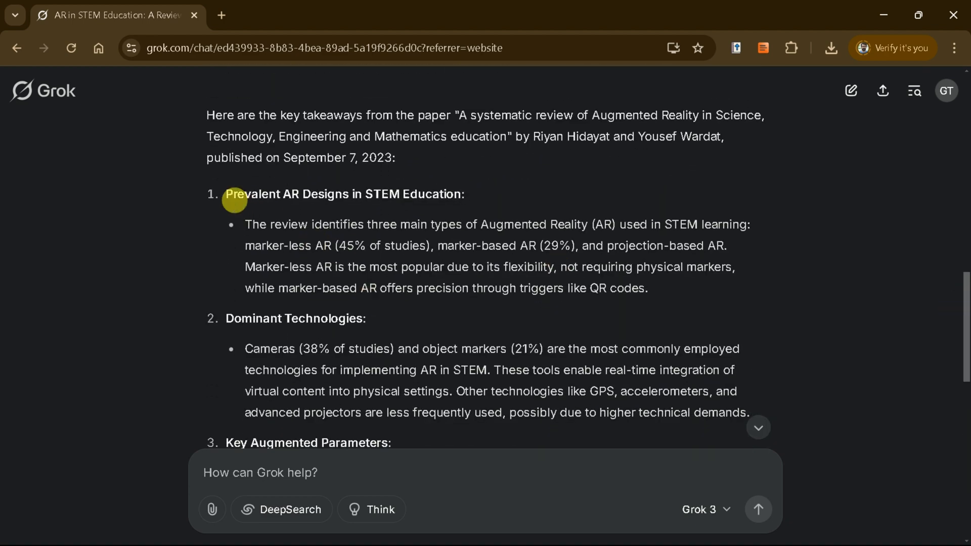
{"action": "left_click_drag", "start_coordinate": [226, 194], "coordinate": [461, 194]}
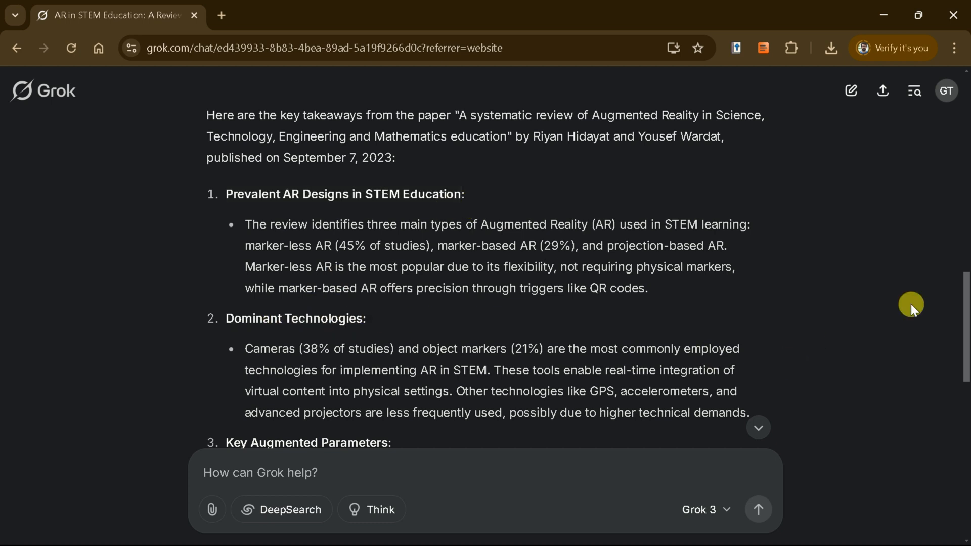
{"action": "scroll", "scroll_direction": "down", "scroll_amount": 3}
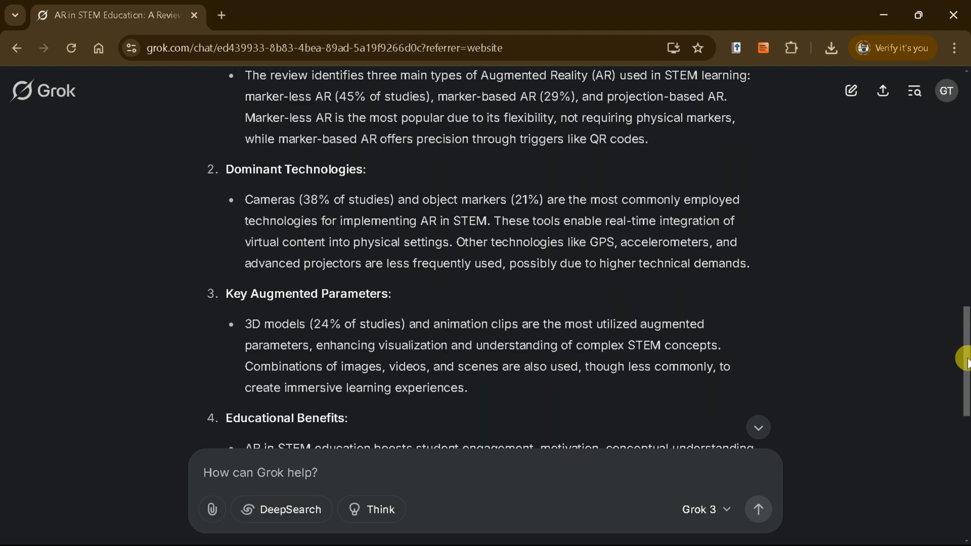
{"action": "scroll", "scroll_direction": "down", "scroll_amount": 3}
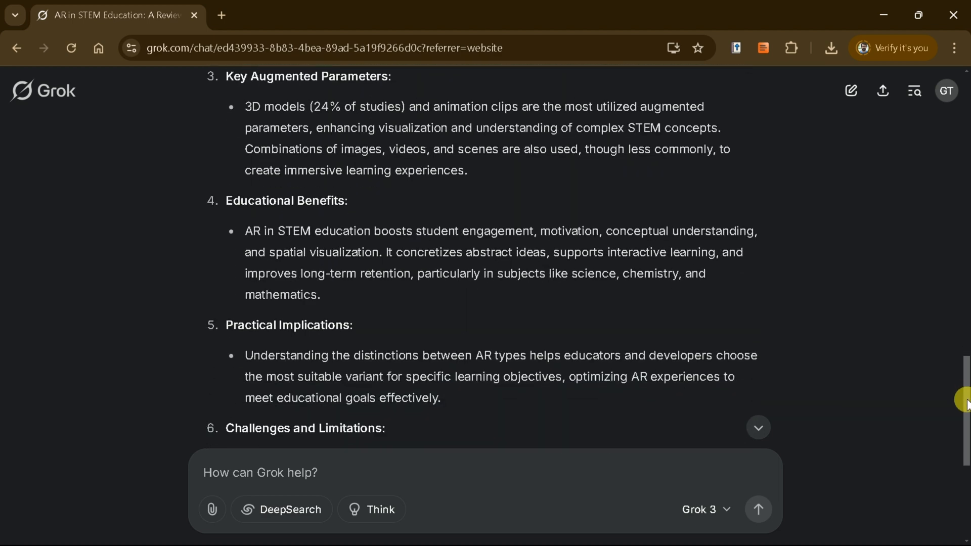
{"action": "scroll", "scroll_direction": "down", "scroll_amount": 3}
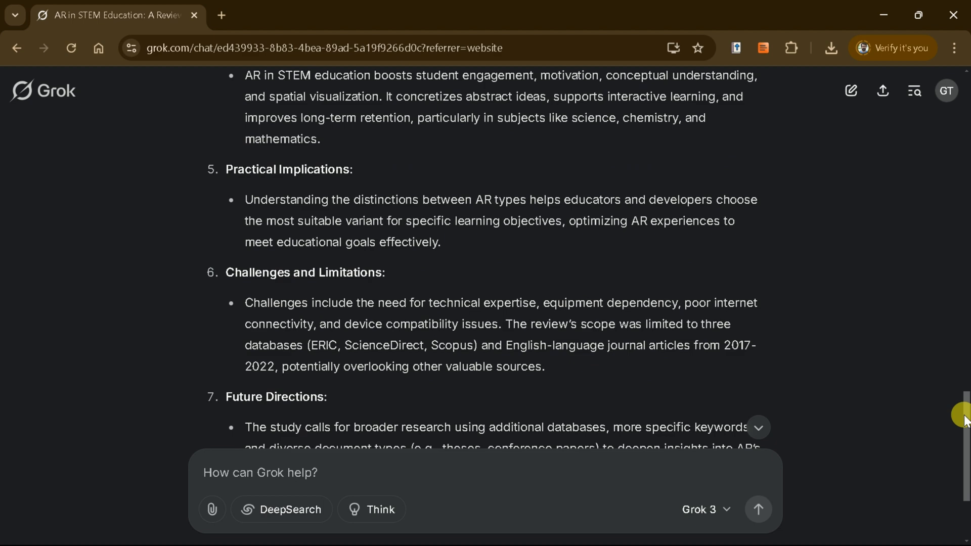
{"action": "scroll", "scroll_direction": "down", "scroll_amount": 3}
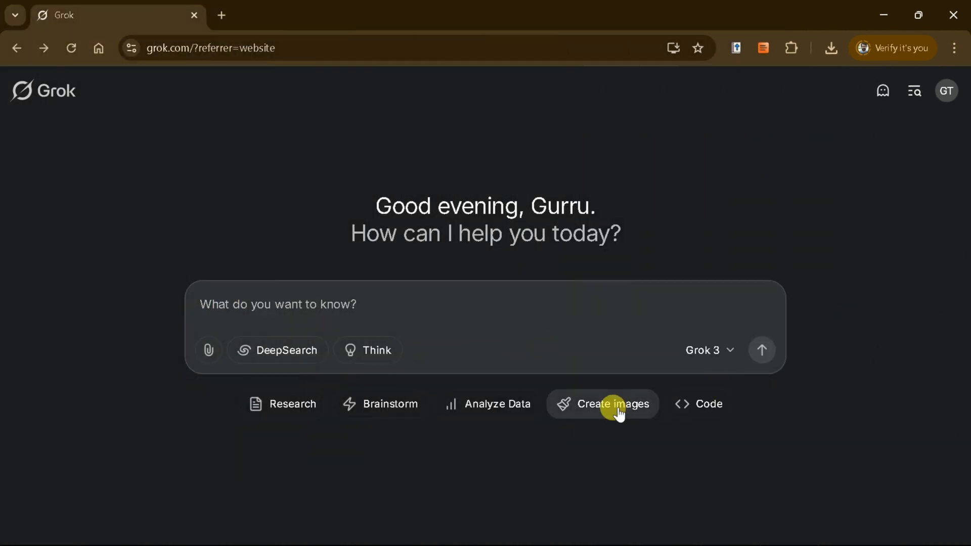
Generate images of a young boy gazing at a snow leopard in a sunlit jungle.
{"action": "left_click", "coordinate": [613, 403]}
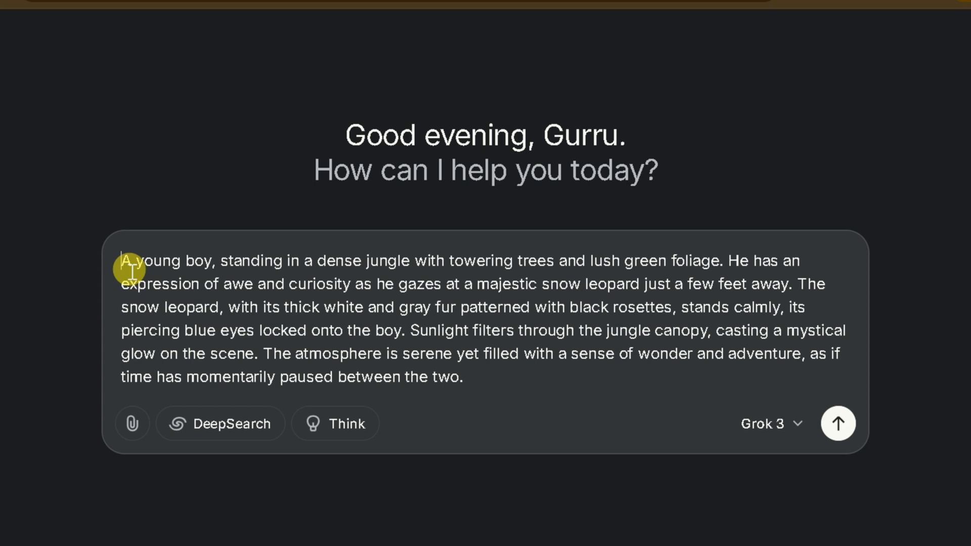
{"action": "type", "text": "Create an image of a"}
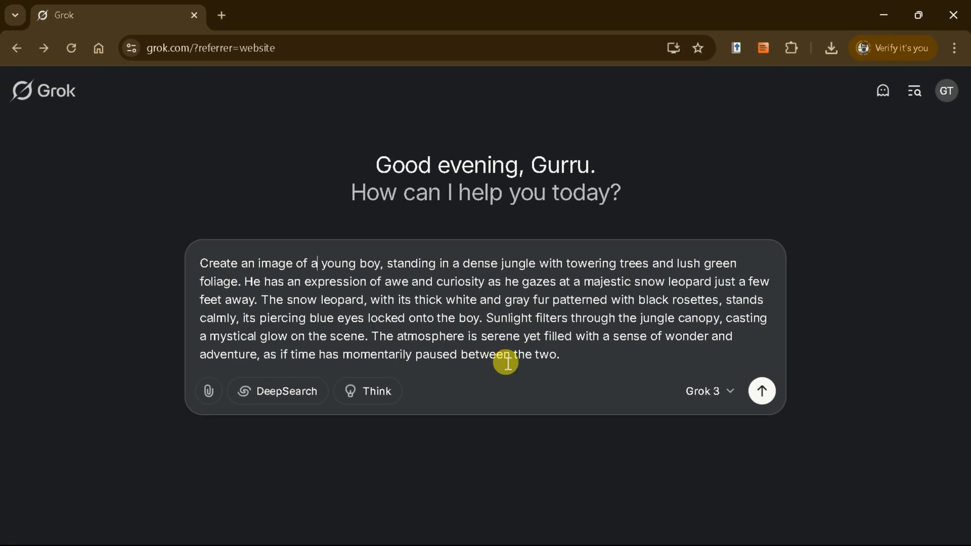
{"action": "left_click", "coordinate": [761, 391]}
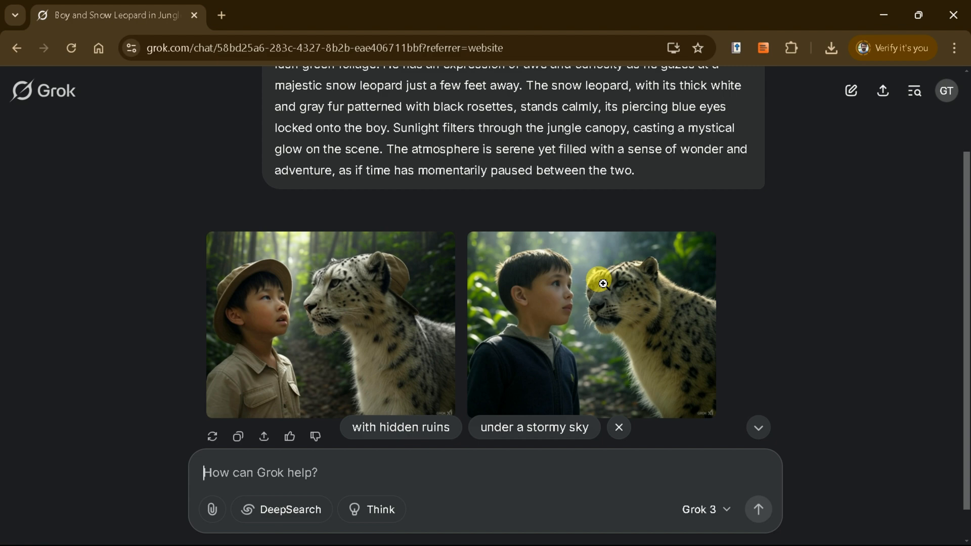
Enlarge both boy-and-snow-leopard images and download each one.
{"action": "left_click", "coordinate": [590, 323]}
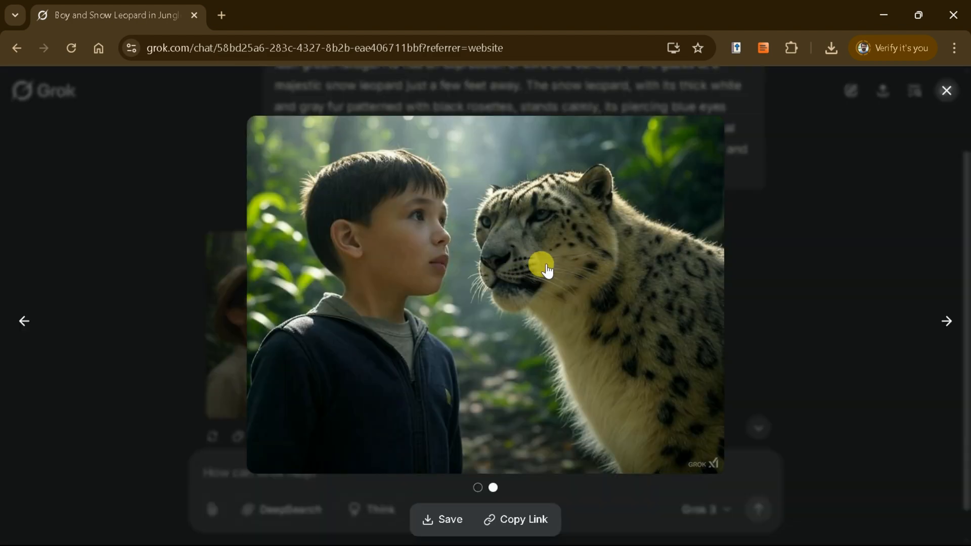
{"action": "mouse_move", "coordinate": [514, 326]}
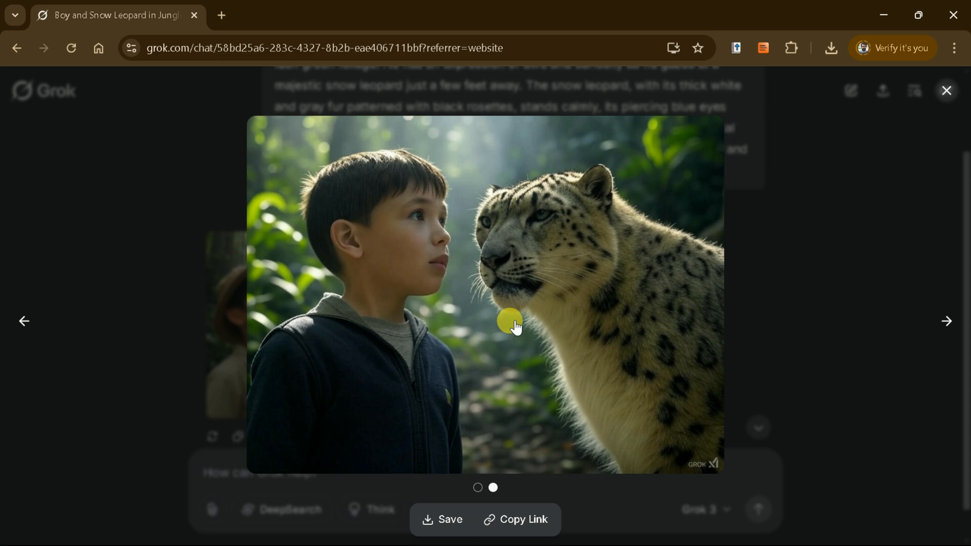
{"action": "mouse_move", "coordinate": [433, 524]}
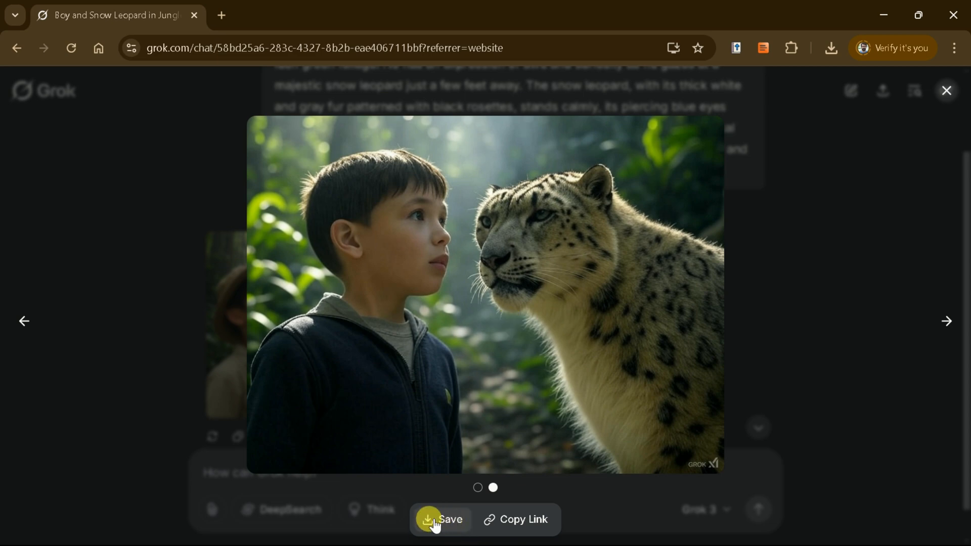
{"action": "left_click", "coordinate": [945, 90]}
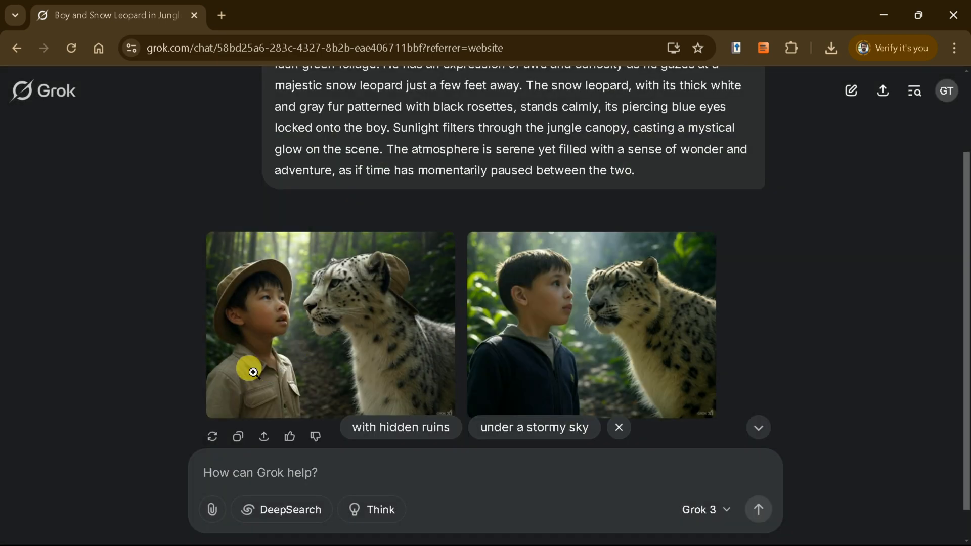
{"action": "left_click", "coordinate": [252, 372]}
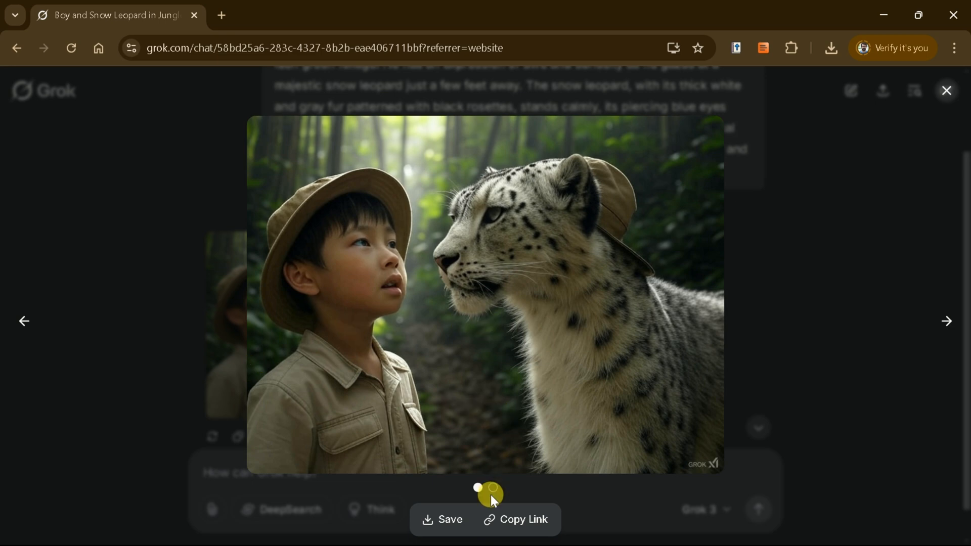
{"action": "left_click", "coordinate": [946, 320]}
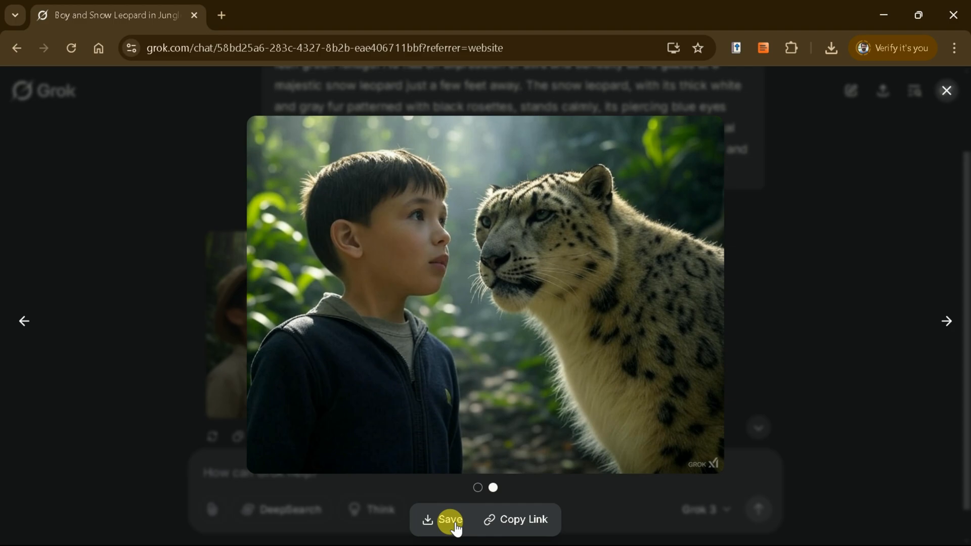
{"action": "left_click", "coordinate": [449, 518]}
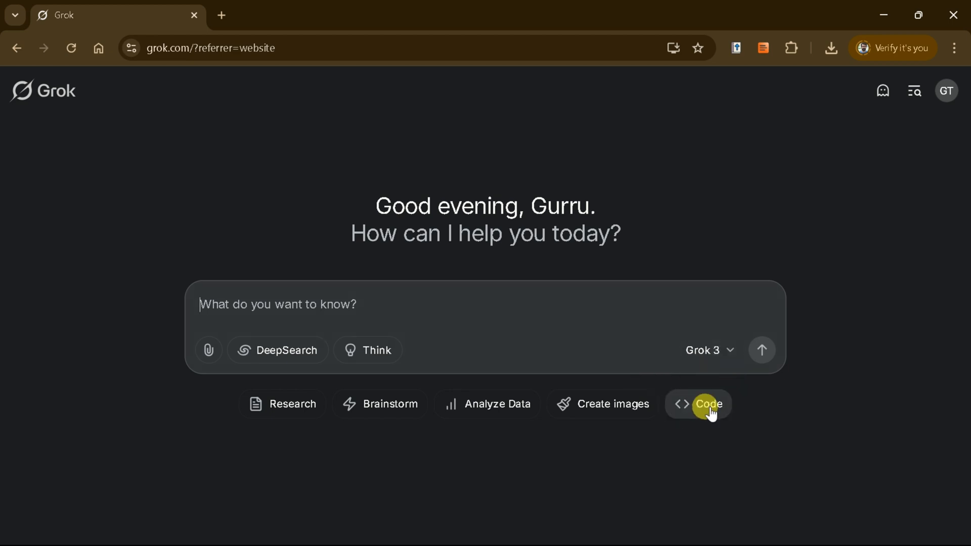
Ask Grok to 'write a python code for a calculator'.
{"action": "left_click", "coordinate": [709, 404]}
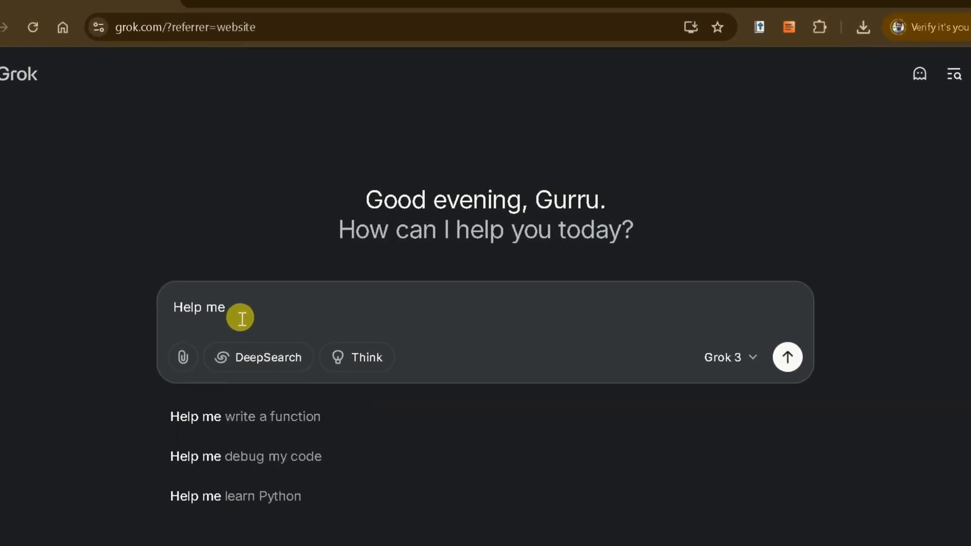
{"action": "type", "text": "write a"}
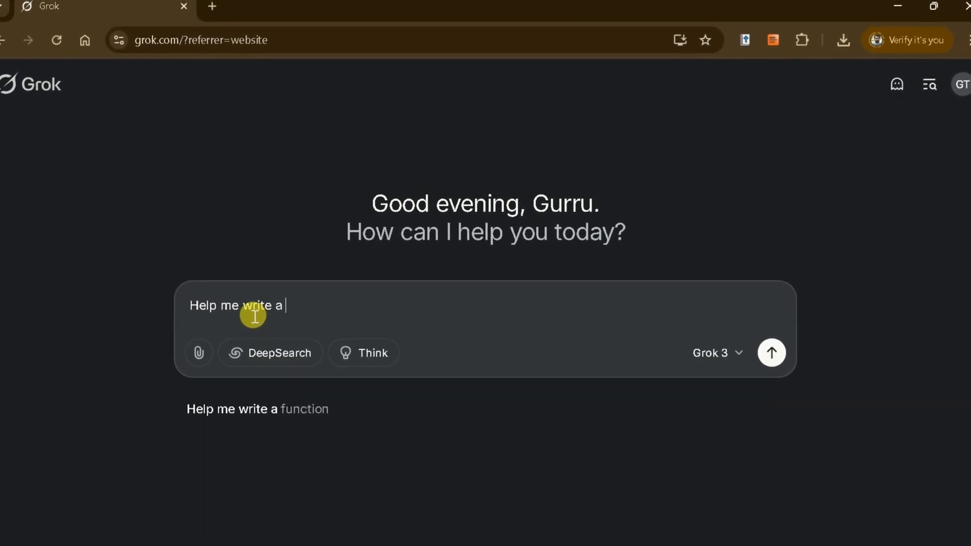
{"action": "type", "text": "pyth"}
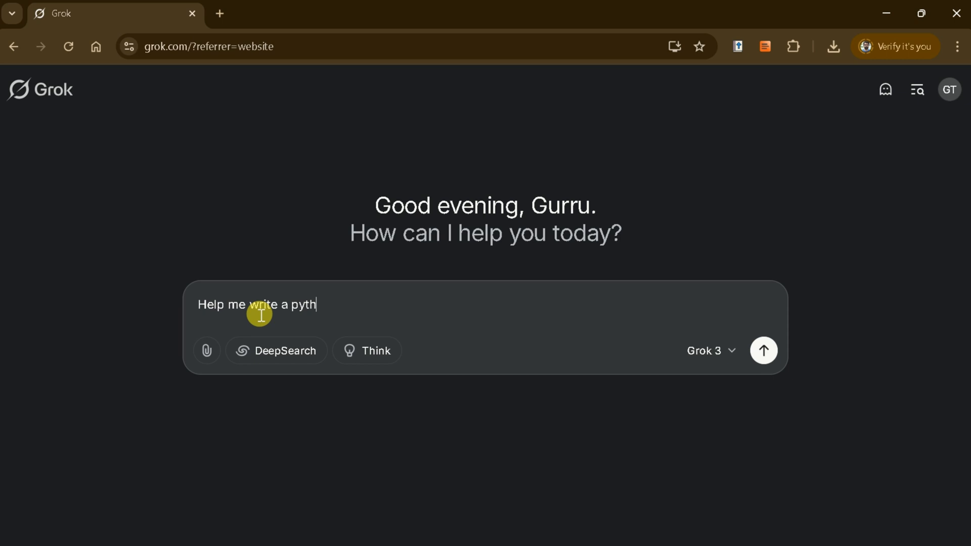
{"action": "type", "text": "on code"}
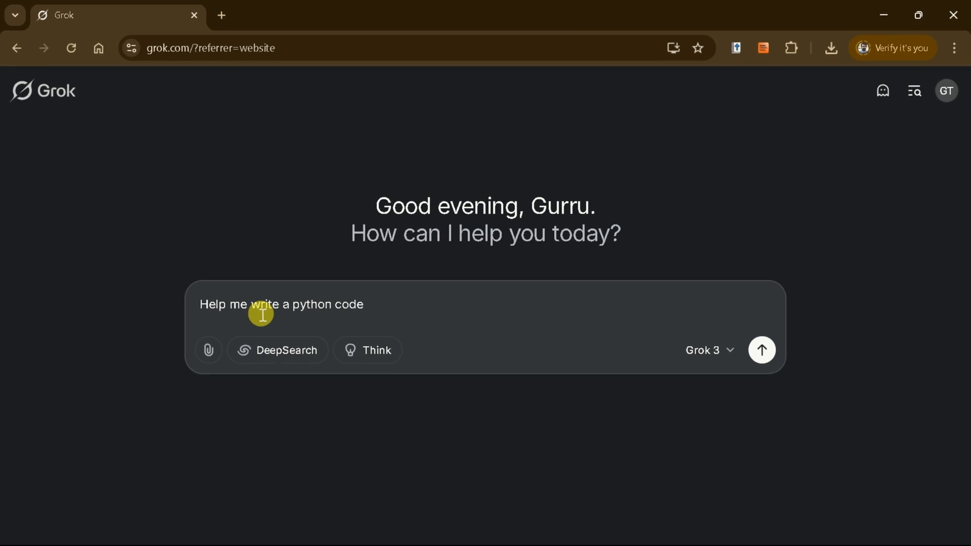
{"action": "type", "text": "for a calculator"}
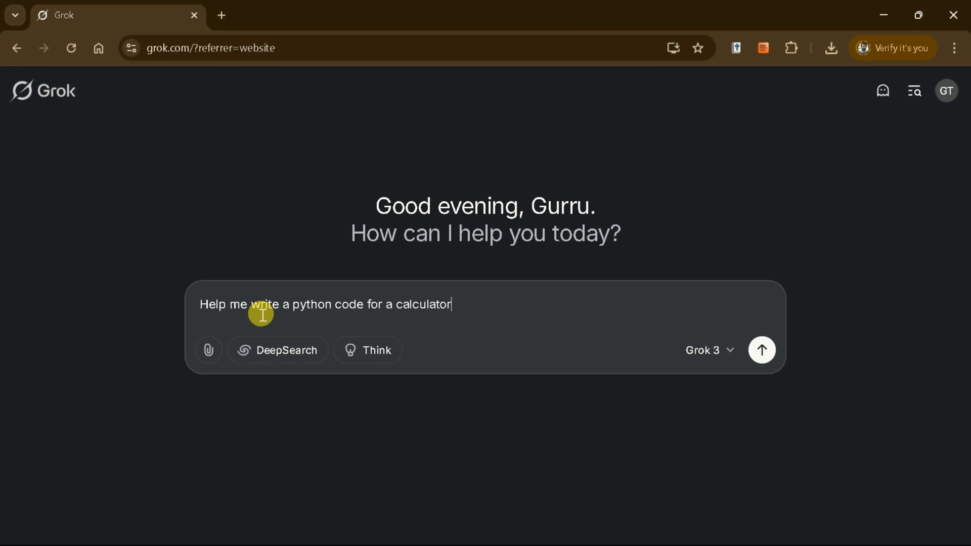
{"action": "left_click", "coordinate": [761, 350]}
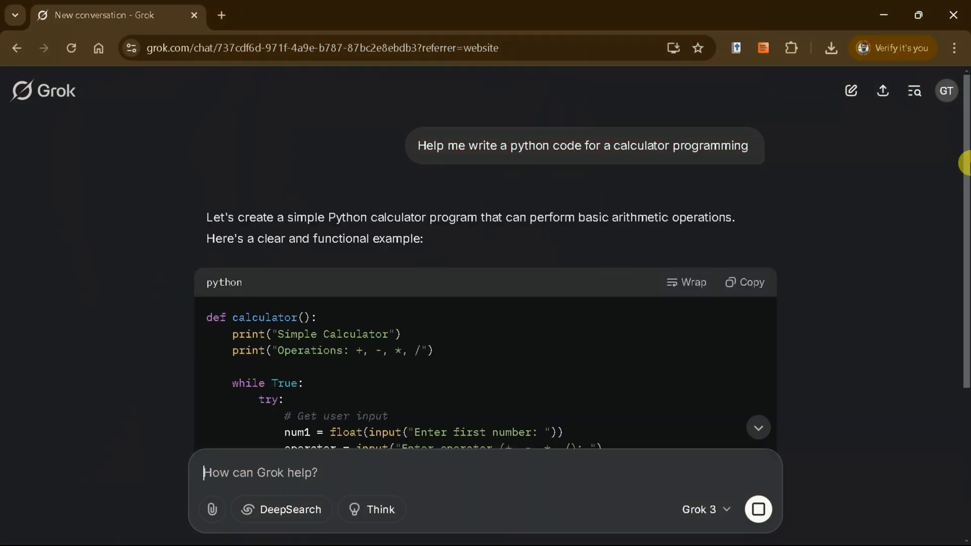
Scroll down through the complete Python calculator program, its usage steps and modification offers.
{"action": "scroll", "scroll_direction": "down", "scroll_amount": 3}
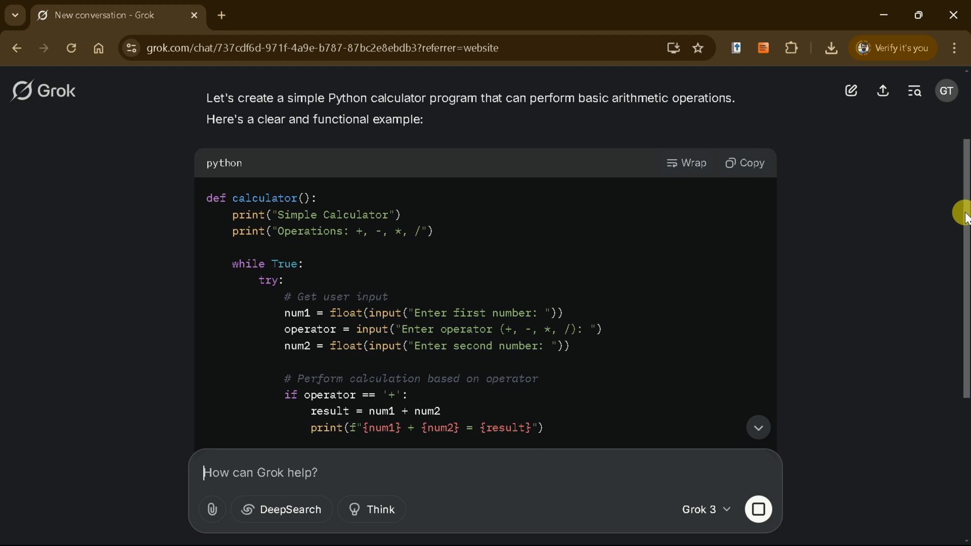
{"action": "scroll", "scroll_direction": "down", "scroll_amount": 3}
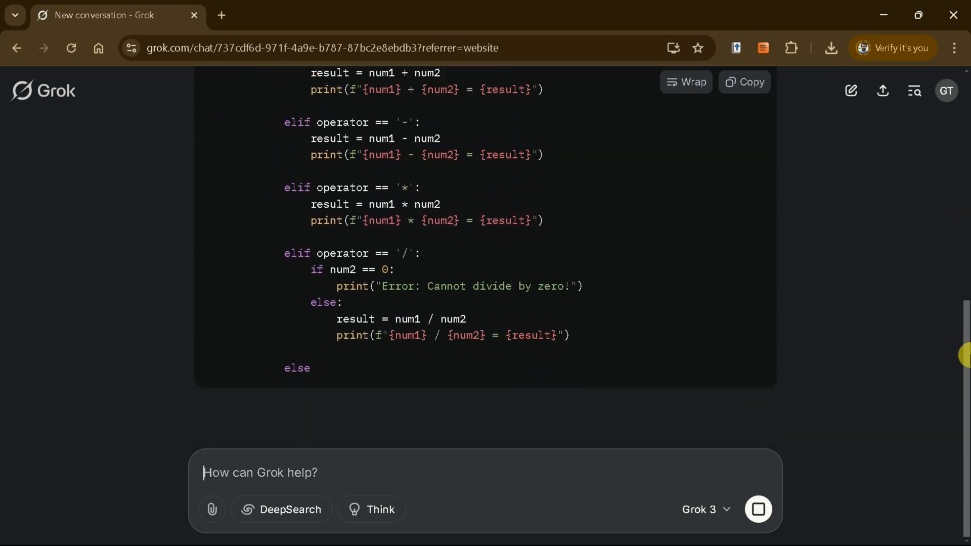
{"action": "scroll", "scroll_direction": "down", "scroll_amount": 3}
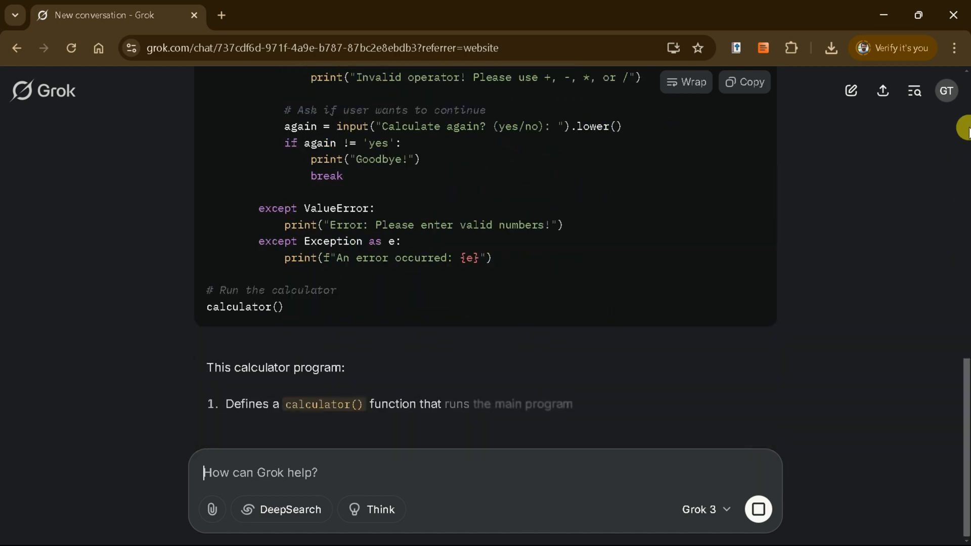
{"action": "scroll", "scroll_direction": "down", "scroll_amount": 3}
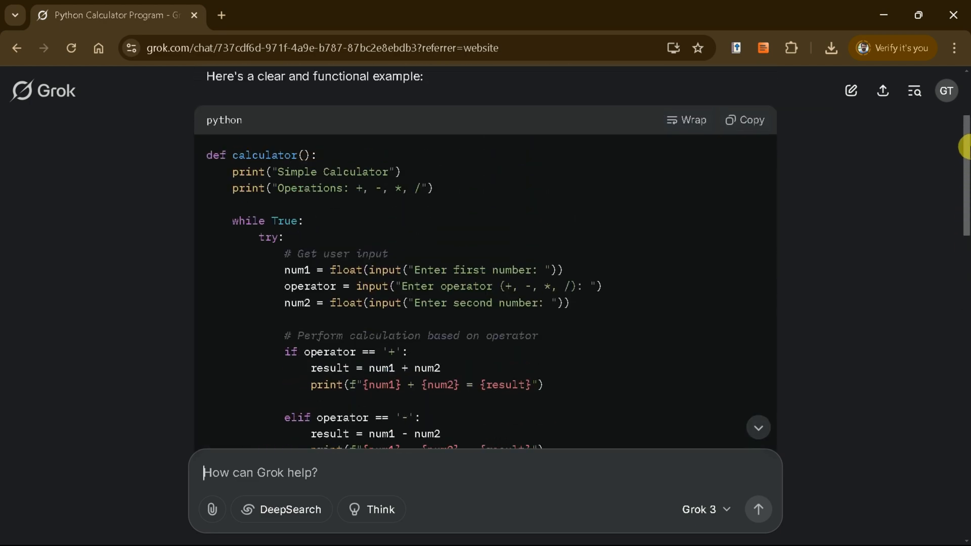
{"action": "scroll", "scroll_direction": "down", "scroll_amount": 3}
{"action": "type", "text": "Help me write"}
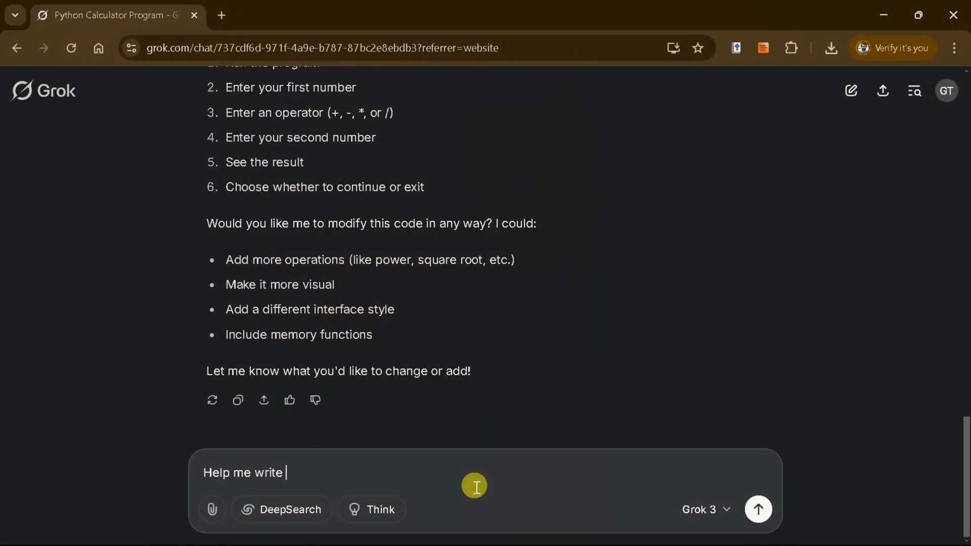
Send 'python code for my web' and review the Flask store code with cart, checkout, thank-you templates.
{"action": "type", "text": "python code for my web"}
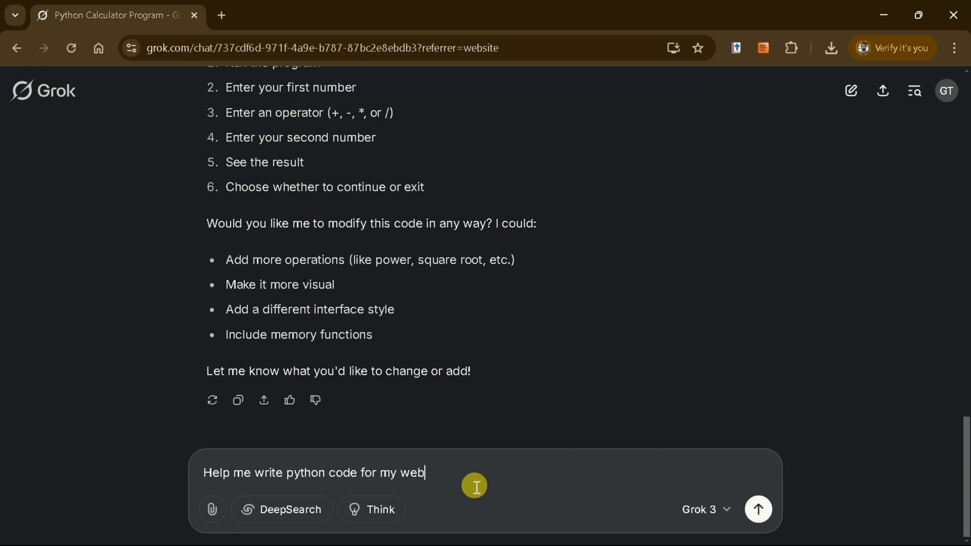
{"action": "left_click", "coordinate": [757, 510]}
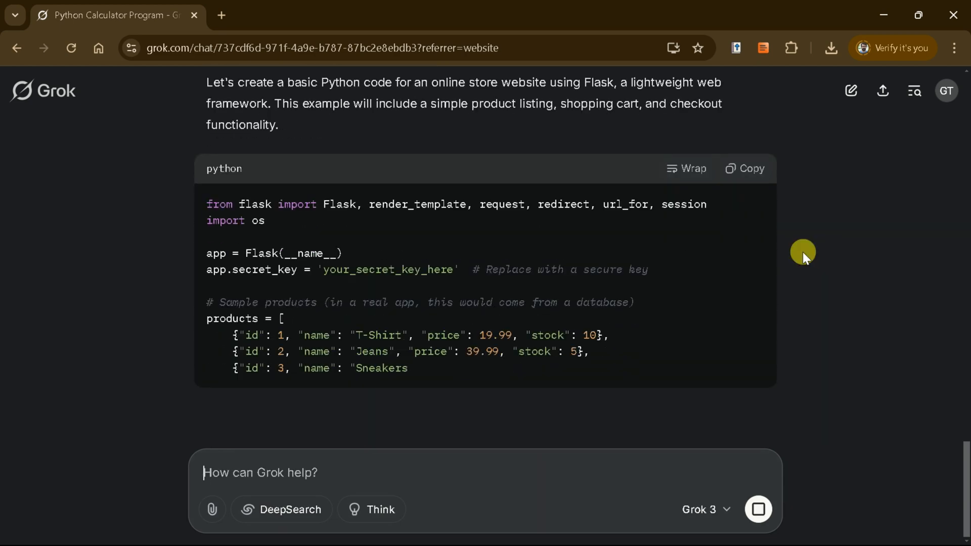
{"action": "scroll", "scroll_direction": "down", "scroll_amount": 3}
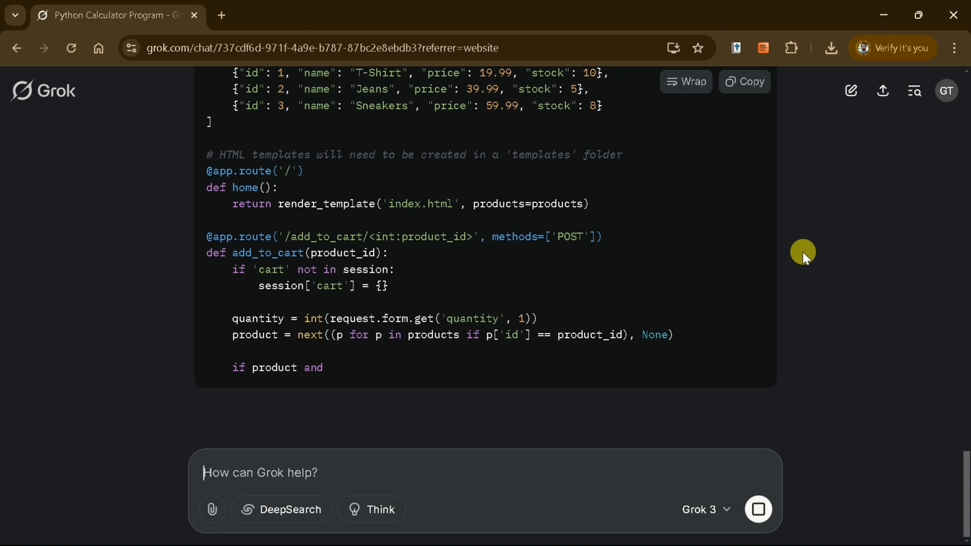
{"action": "mouse_move", "coordinate": [962, 477]}
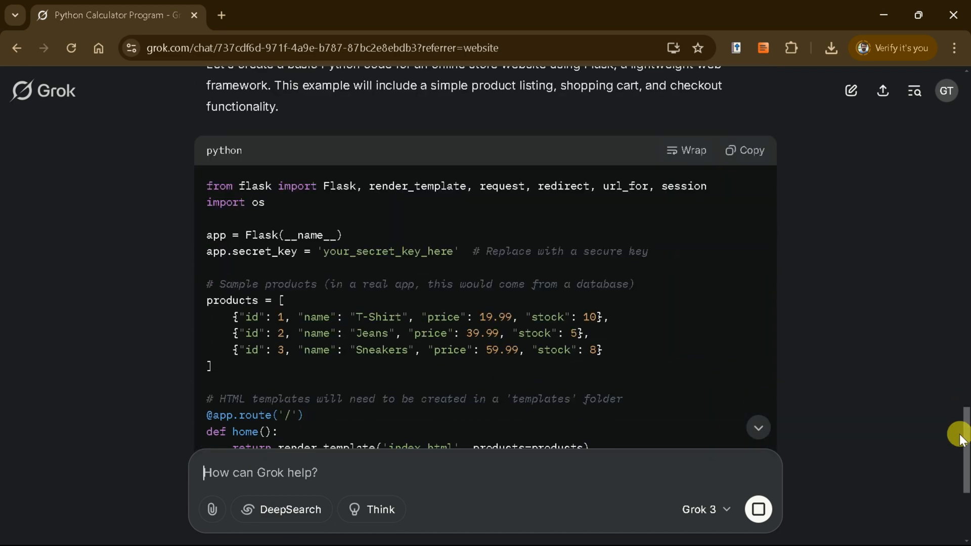
{"action": "scroll", "scroll_direction": "down", "scroll_amount": 3}
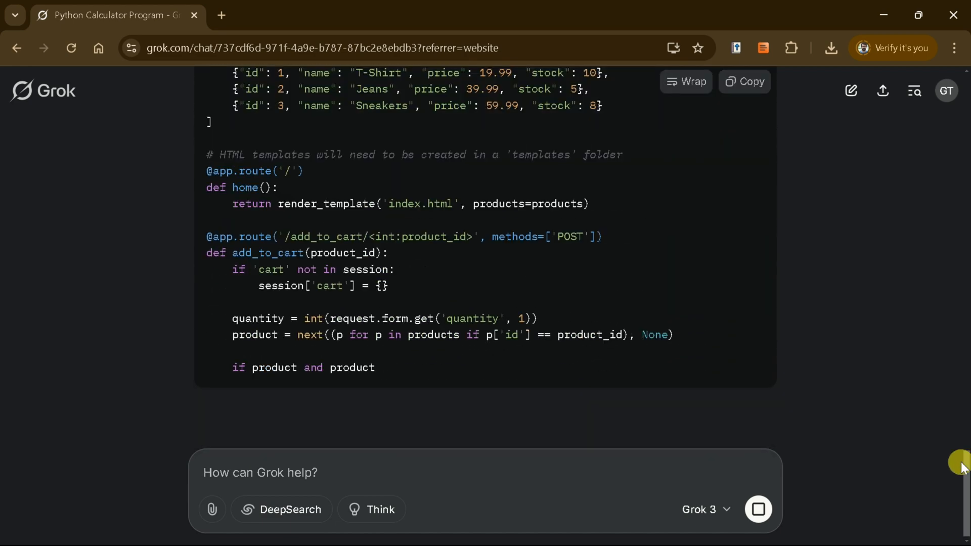
{"action": "scroll", "scroll_direction": "down", "scroll_amount": 3}
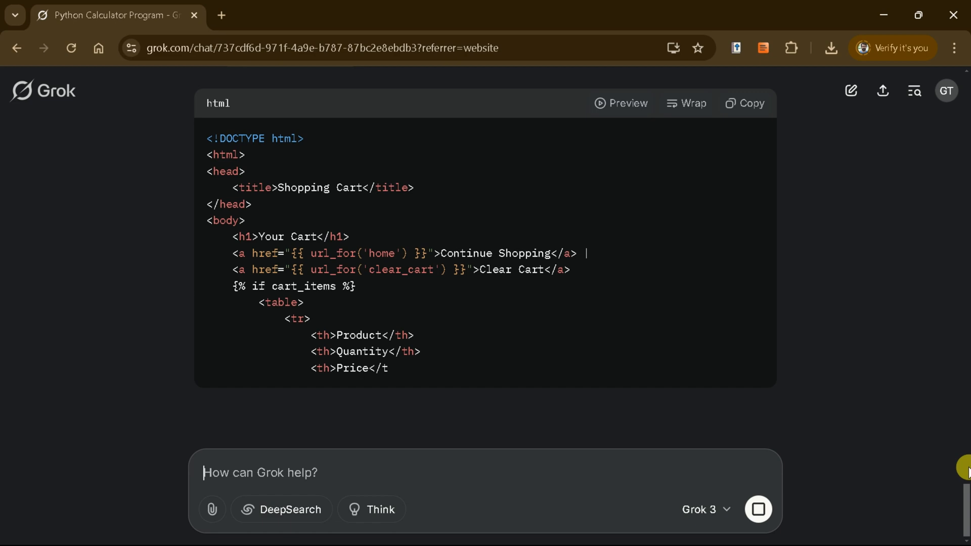
{"action": "scroll", "scroll_direction": "down", "scroll_amount": 3}
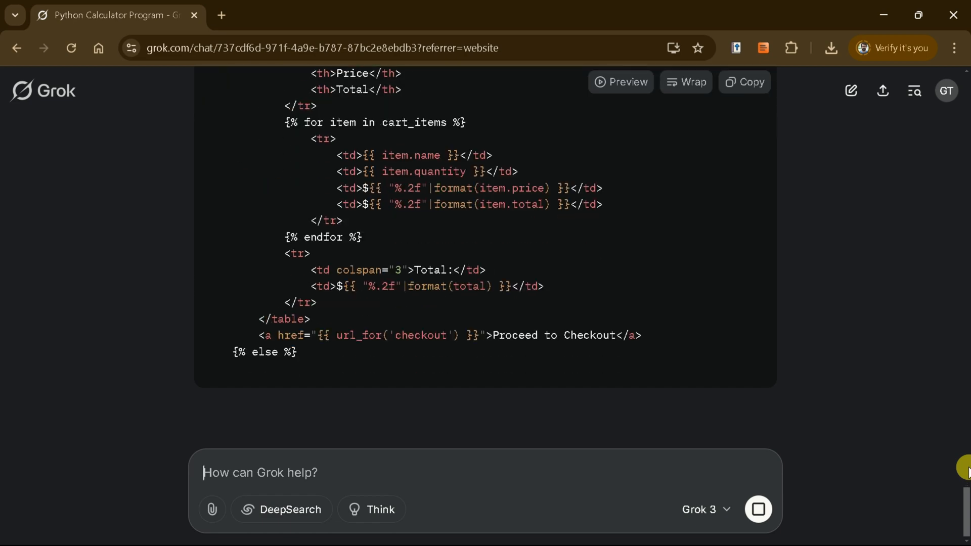
{"action": "scroll", "scroll_direction": "down", "scroll_amount": 3}
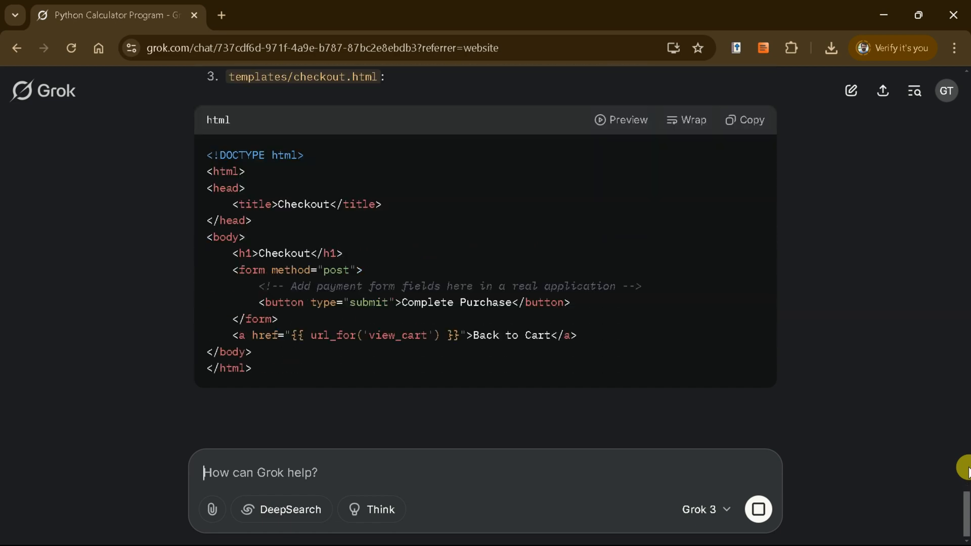
{"action": "scroll", "scroll_direction": "down", "scroll_amount": 3}
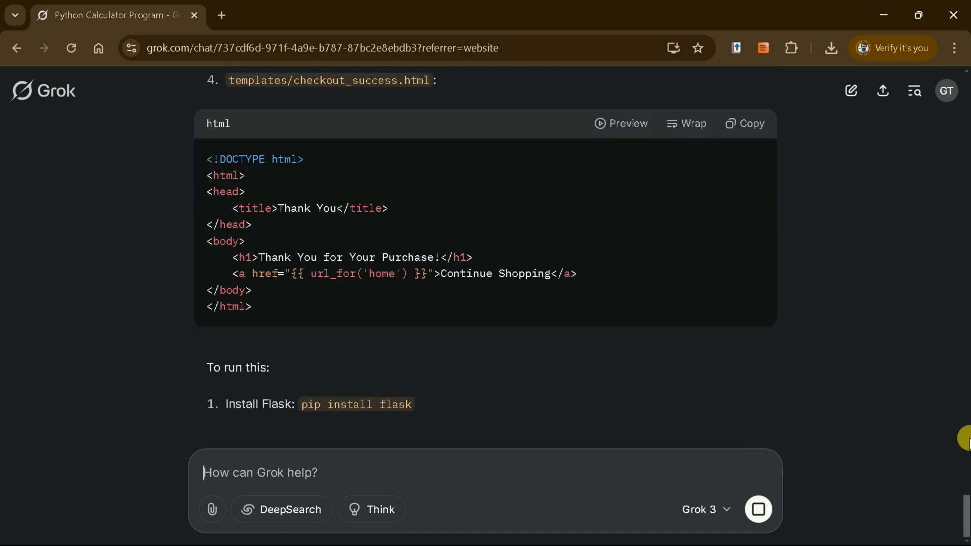